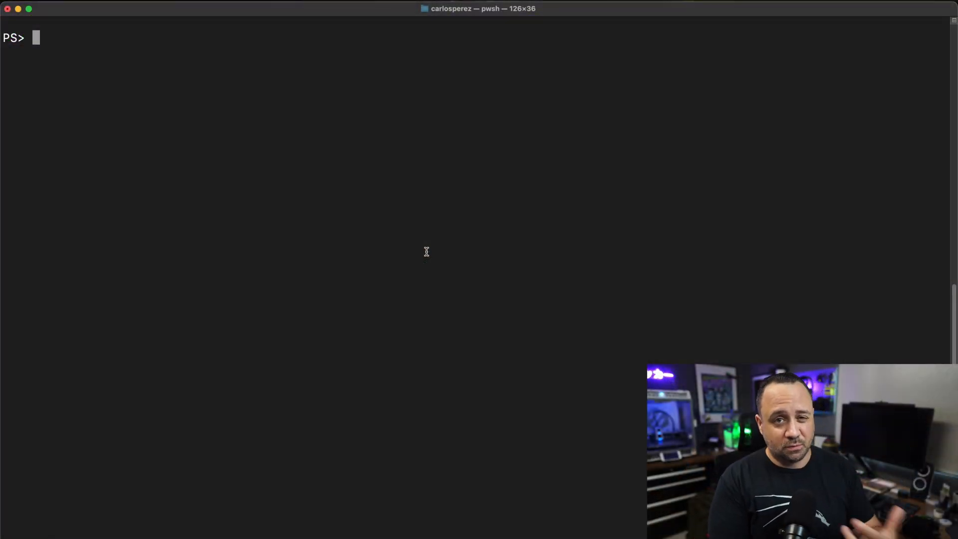
- Open an SSH session to 192.168.1.100 as carlos and supply the password
{"action": "type", "text": "New-SSHSession -ComputerName 192.168.1.100 -Credent"}
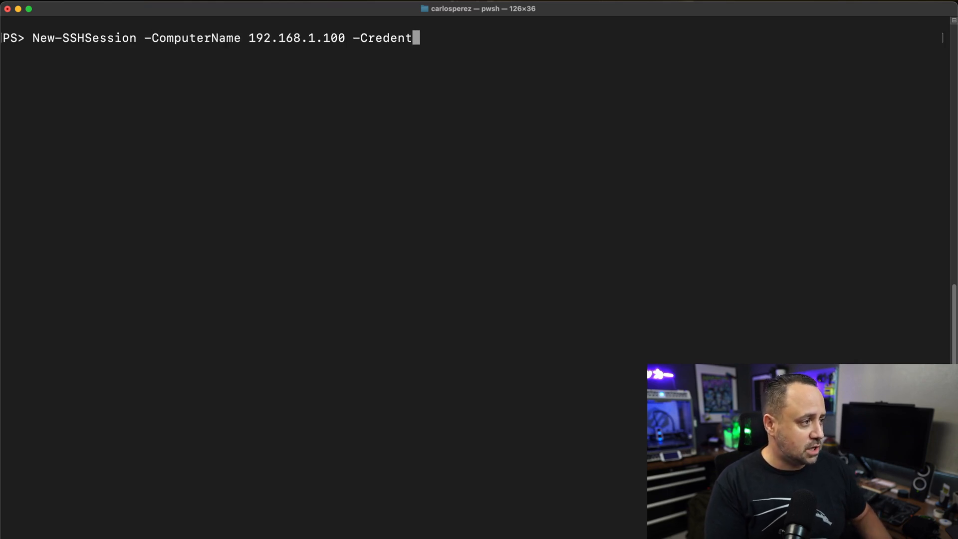
{"action": "type", "text": "ial carlos"}
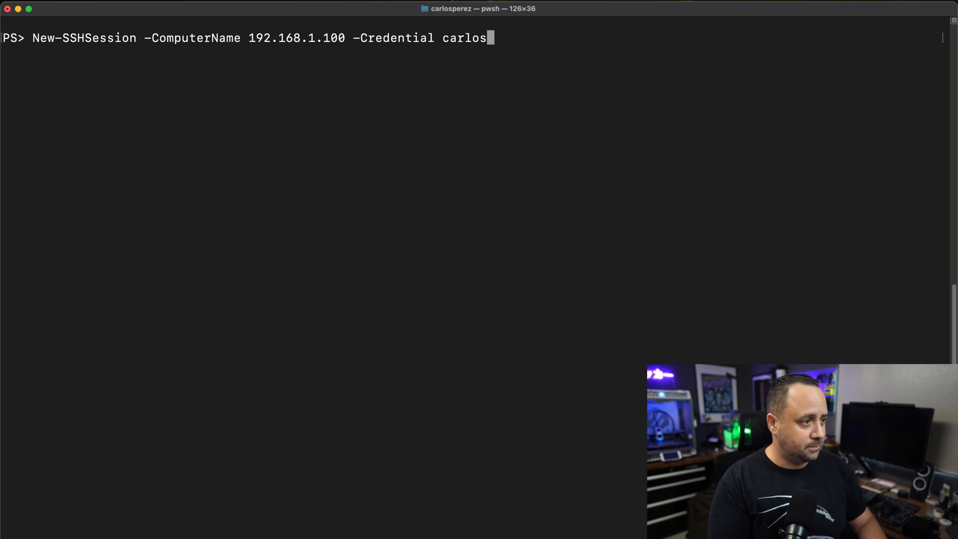
{"action": "key", "text": "Return"}
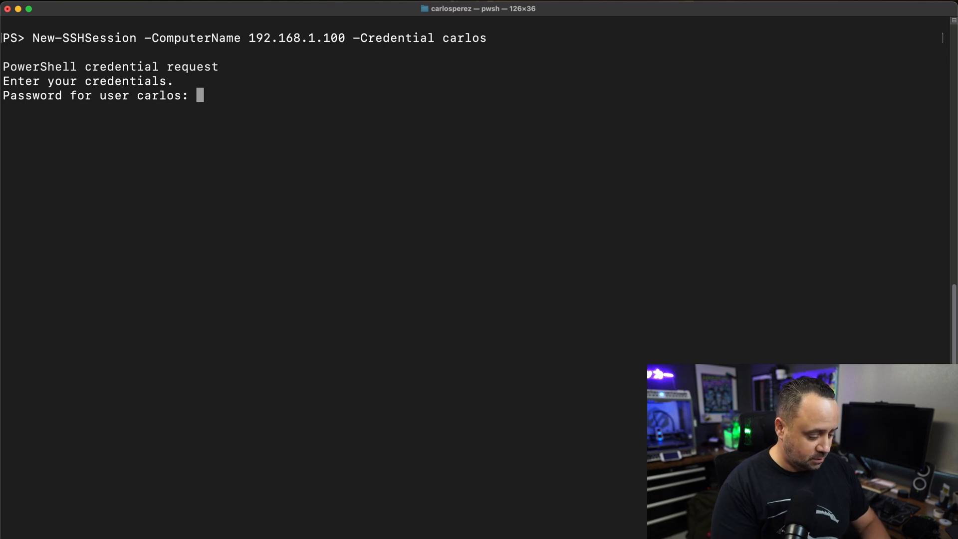
{"action": "type", "text": "***"}
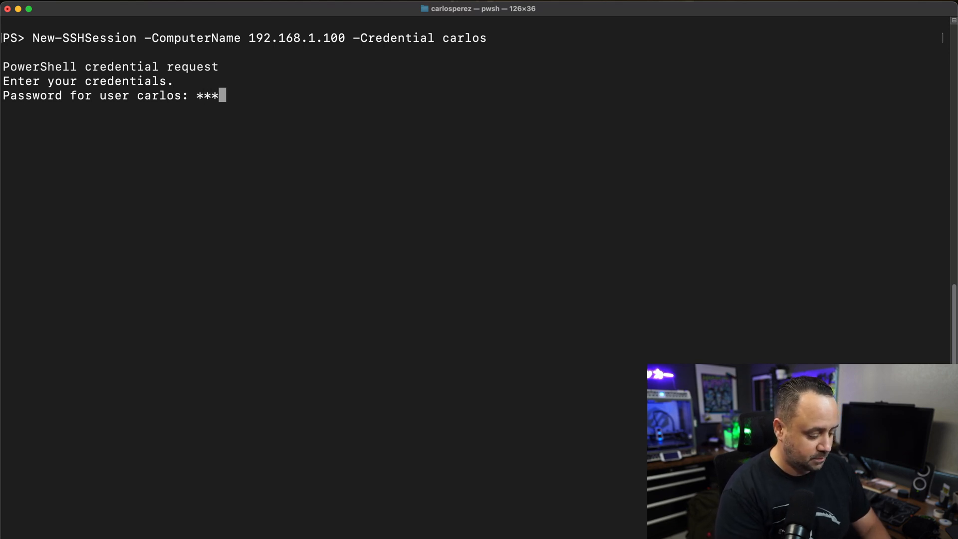
{"action": "type", "text": "****"}
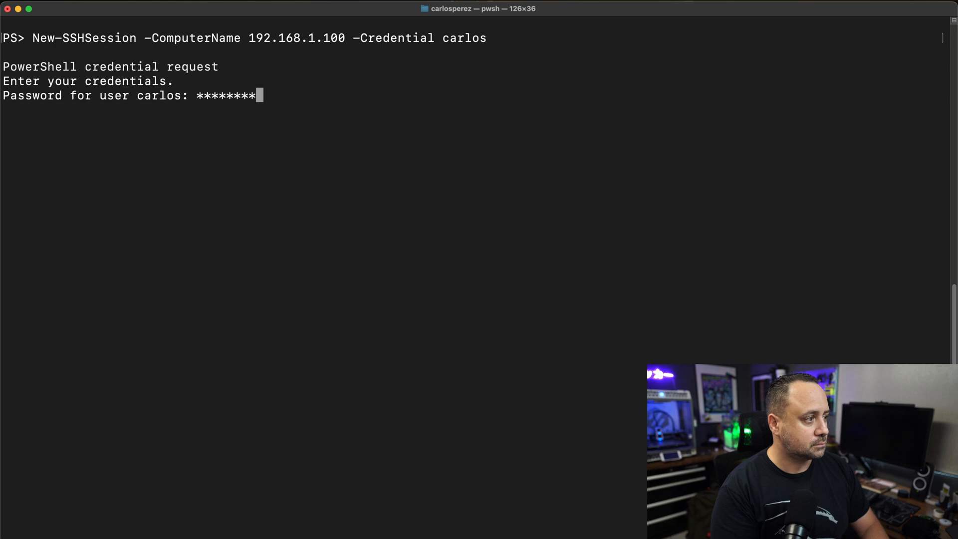
{"action": "key", "text": "Return"}
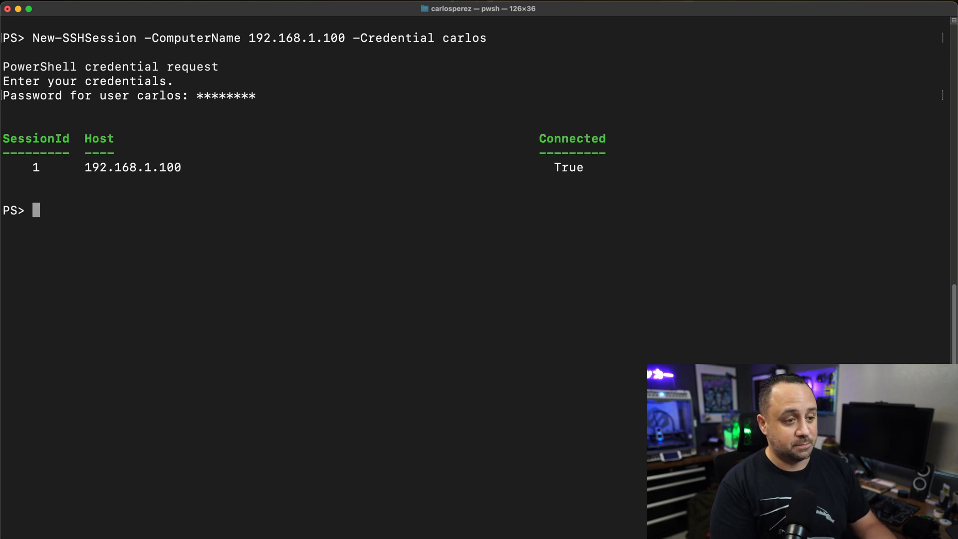
- List the Posh-SSH module commands that use the Invoke verb
{"action": "type", "text": "Get-Command -Module Posh-SSH -verb Invoke"}
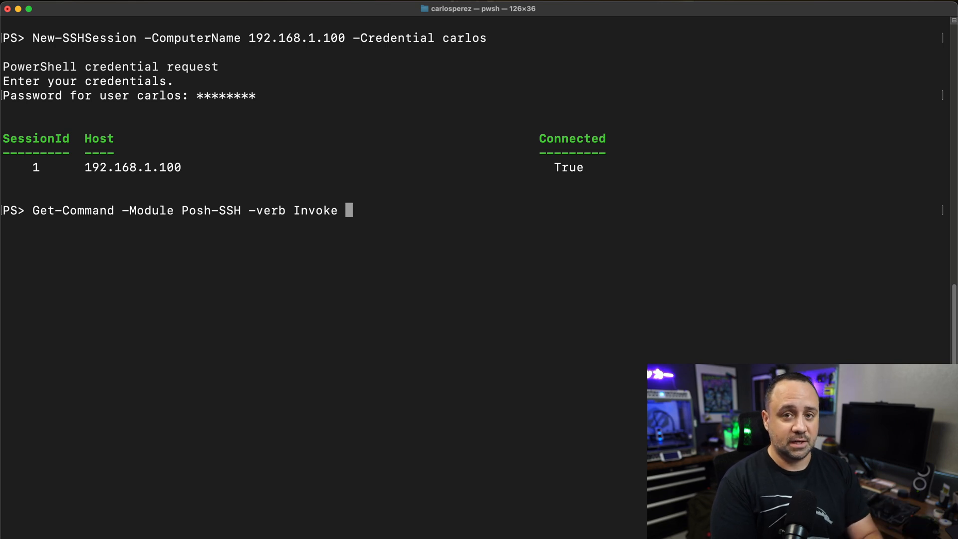
{"action": "key", "text": "Return"}
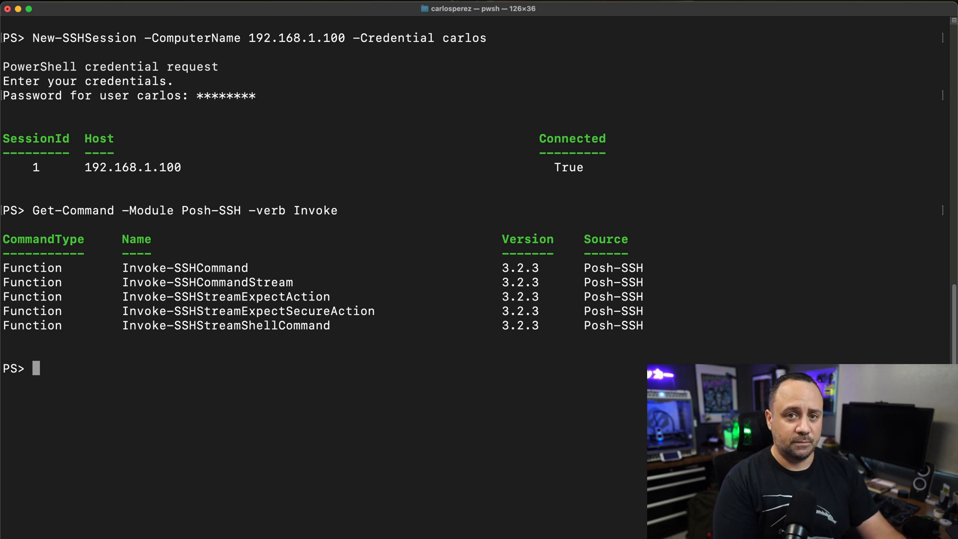
- Clear the screen and page through Get-Help for Invoke-SSHCommand
{"action": "type", "text": "cls"}
{"action": "type", "text": "Get-Help Invo"}
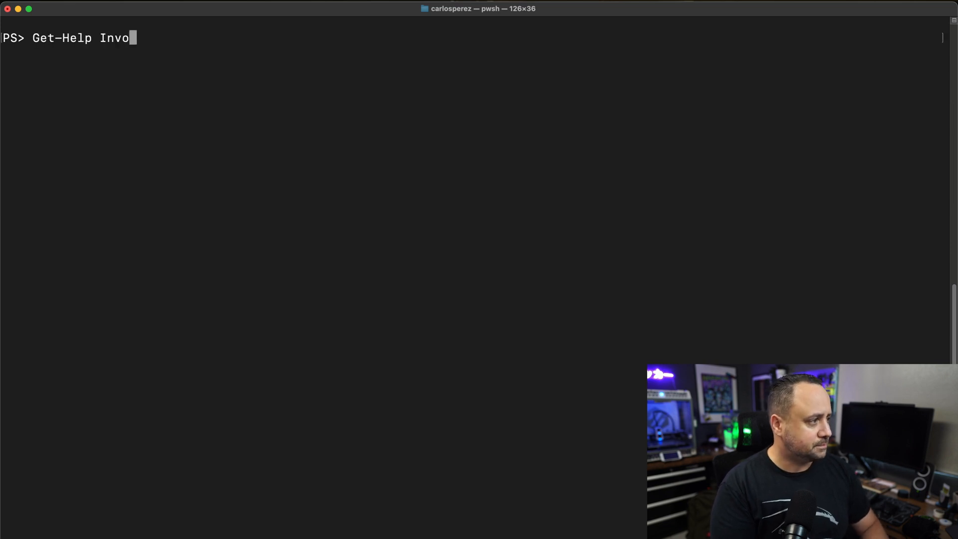
{"action": "type", "text": "ke-SSHCommand | more"}
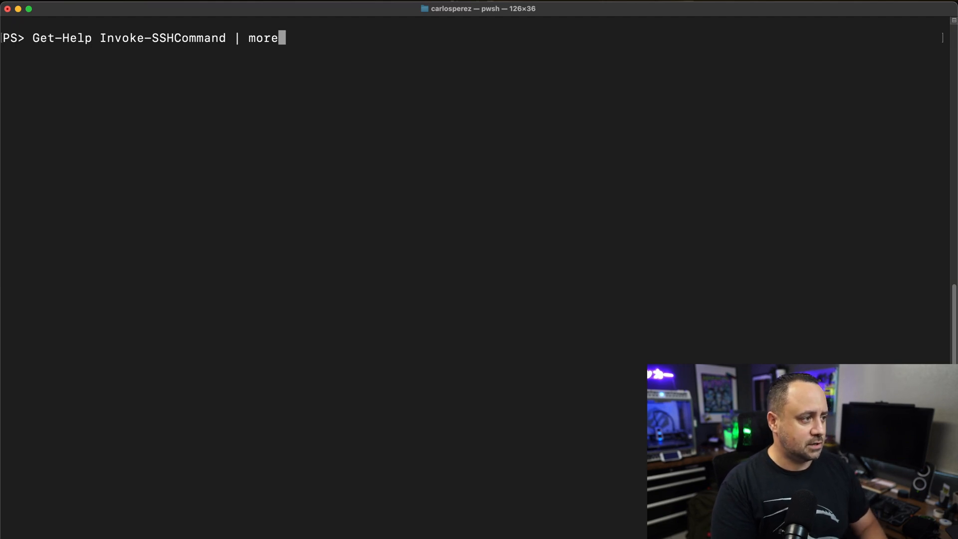
{"action": "key", "text": "Return"}
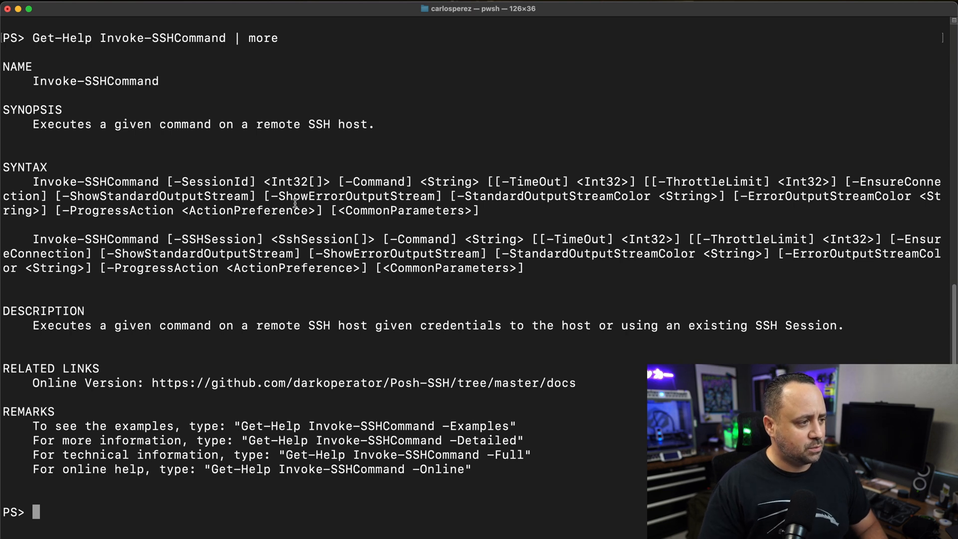
{"action": "mouse_move", "coordinate": [170, 182]}
{"action": "type", "text": "I"}
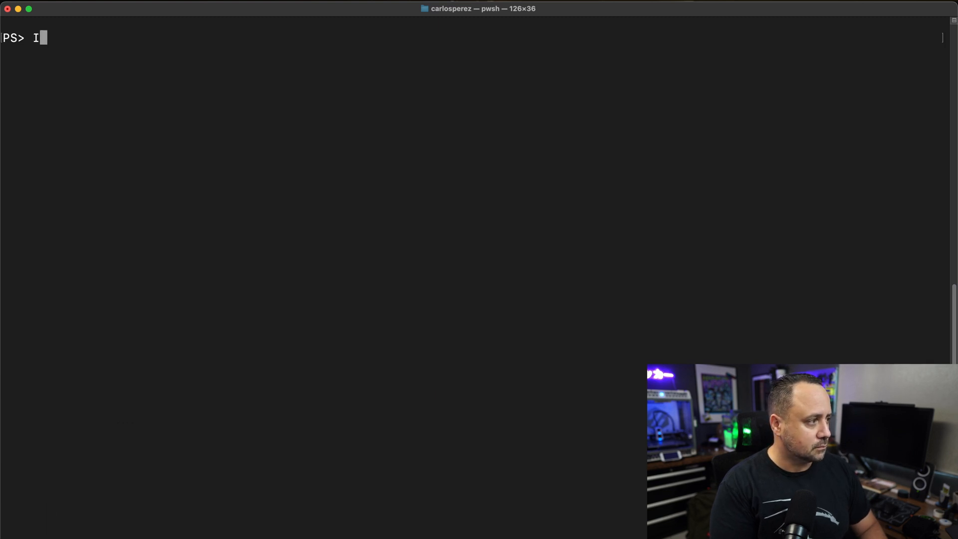
- Run uname -a on the remote host via Invoke-SSHCommand on session 0
{"action": "type", "text": "nvoke-SSHCommand -SessionId 0 -Command"}
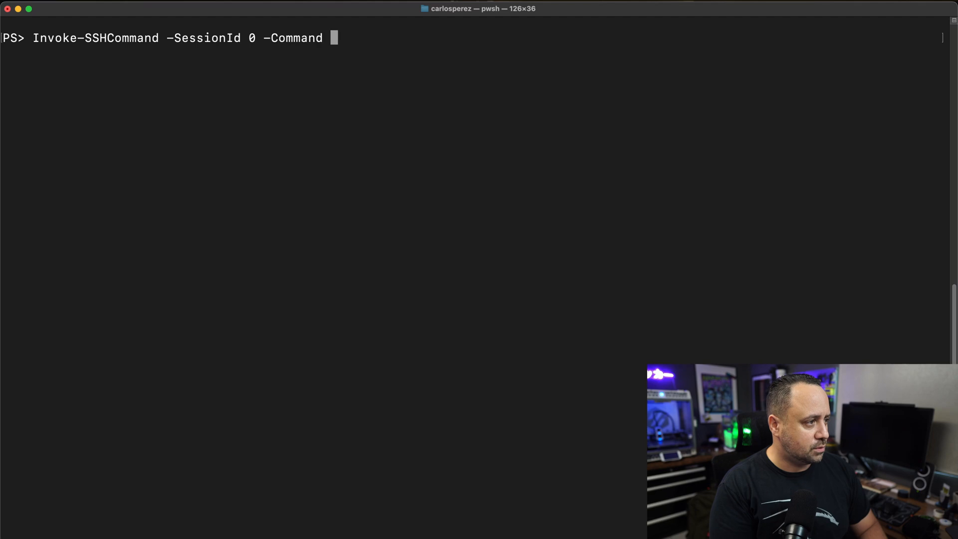
{"action": "type", "text": "\"uname -a\""}
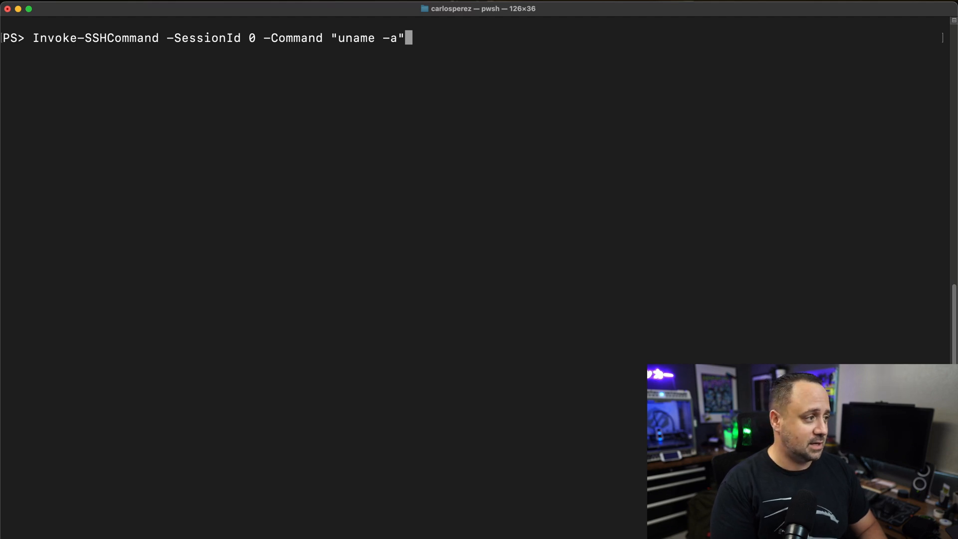
{"action": "key", "text": "Return"}
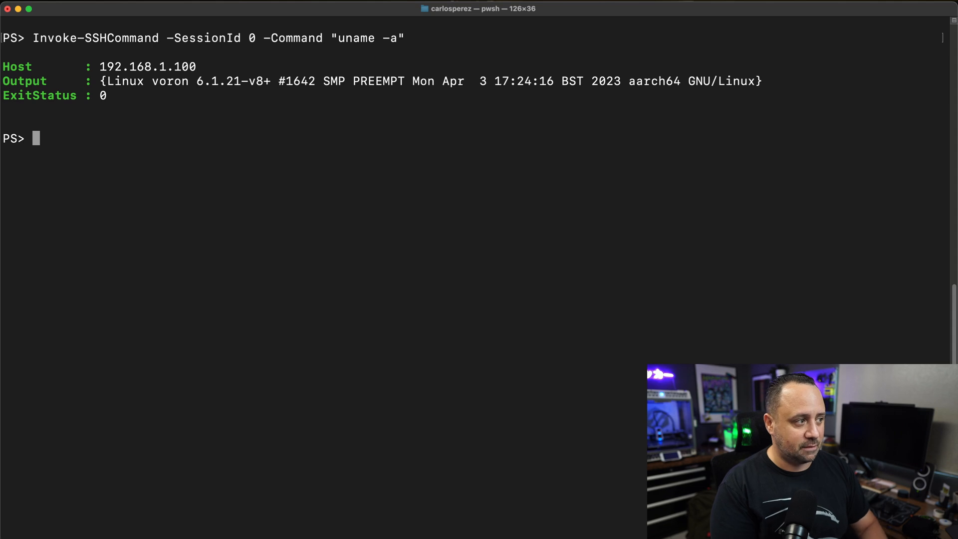
- Run env remotely on session 0, expanding the output property to plain text
{"action": "type", "text": "Invoke-SSHCommand -"}
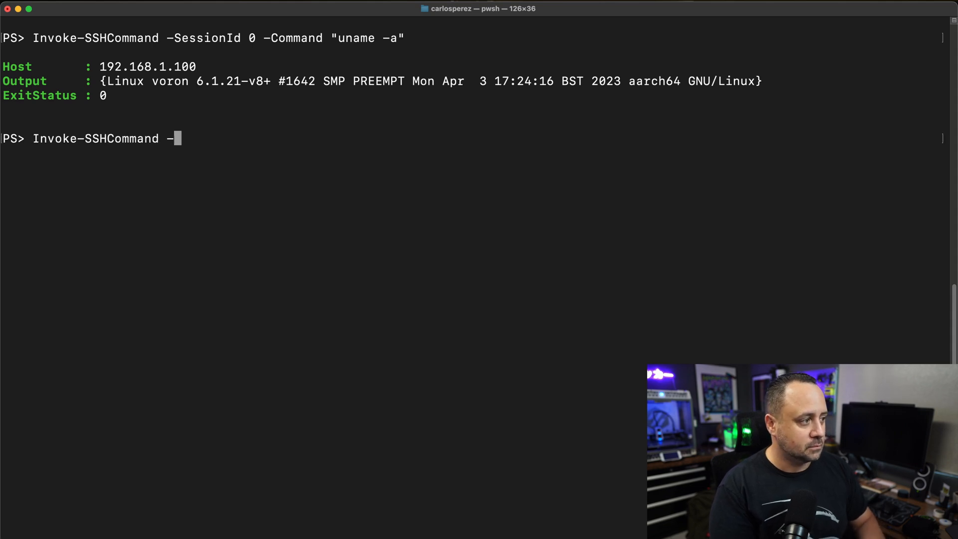
{"action": "type", "text": "SessionId 0 -Command \"env\" | select -Ex"}
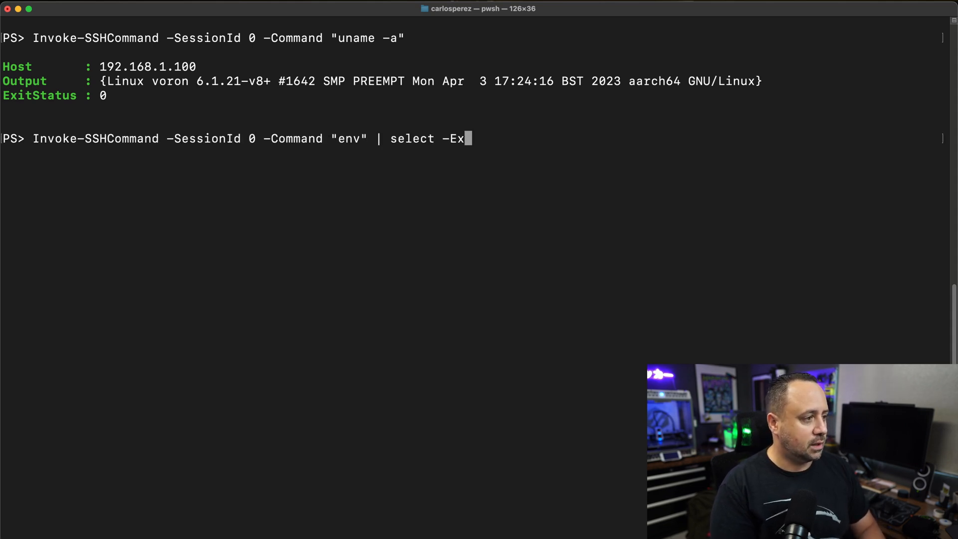
{"action": "type", "text": "pandProperty output"}
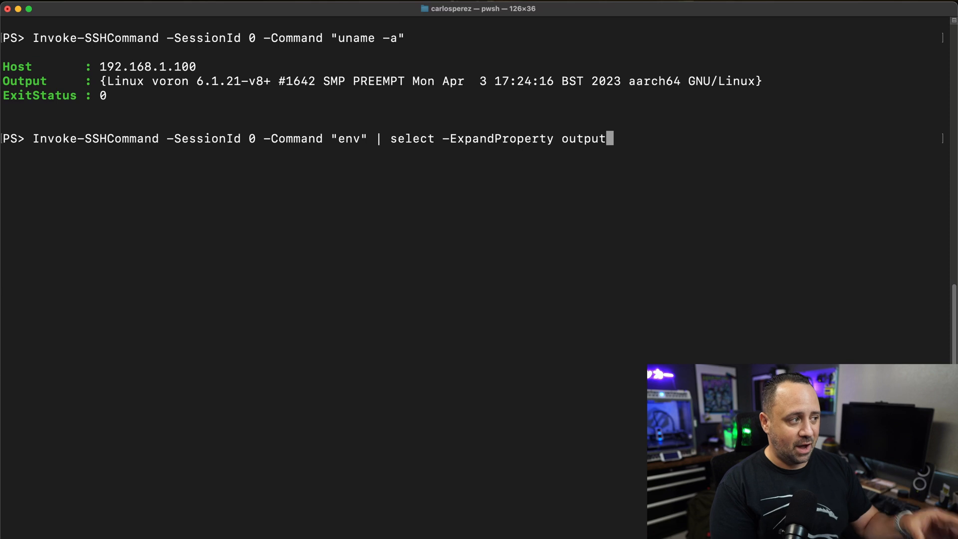
{"action": "key", "text": "Return"}
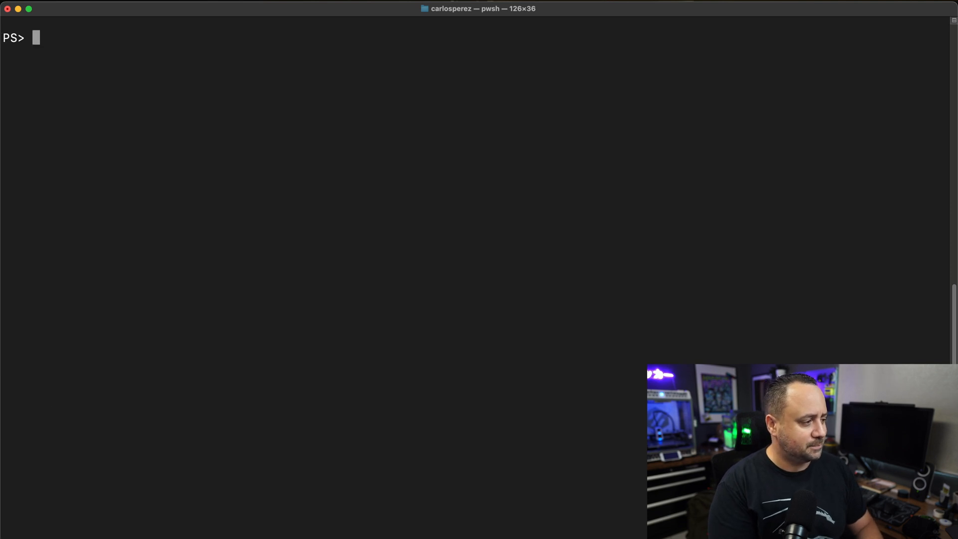
- Run the chained remote command pwd;cd /tmp;pwd on session 0 with expanded output
{"action": "type", "text": "invoke-SSHCommand -SessionId 0 -Comm"}
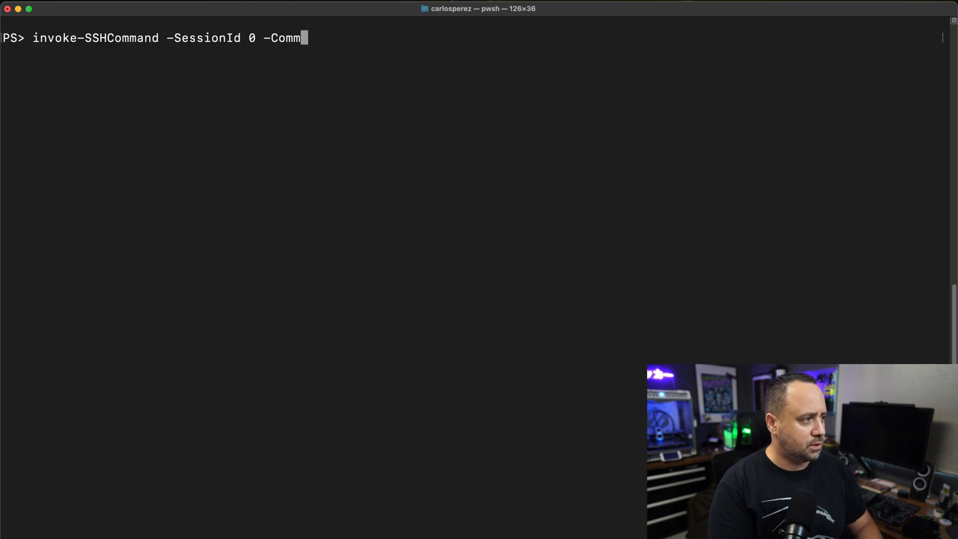
{"action": "type", "text": "and \"pwd;cd /tmp;pwd\" | select -ExpandP"}
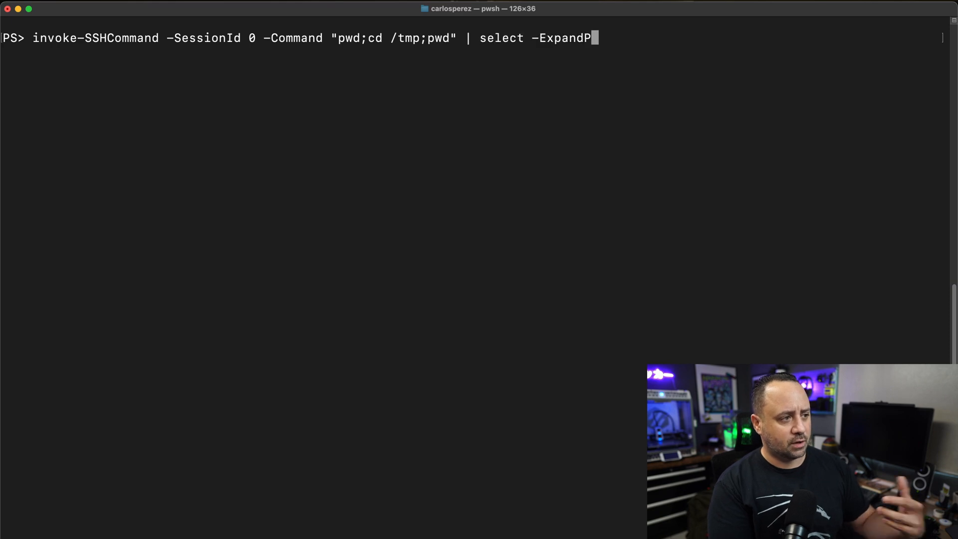
{"action": "type", "text": "roperty output"}
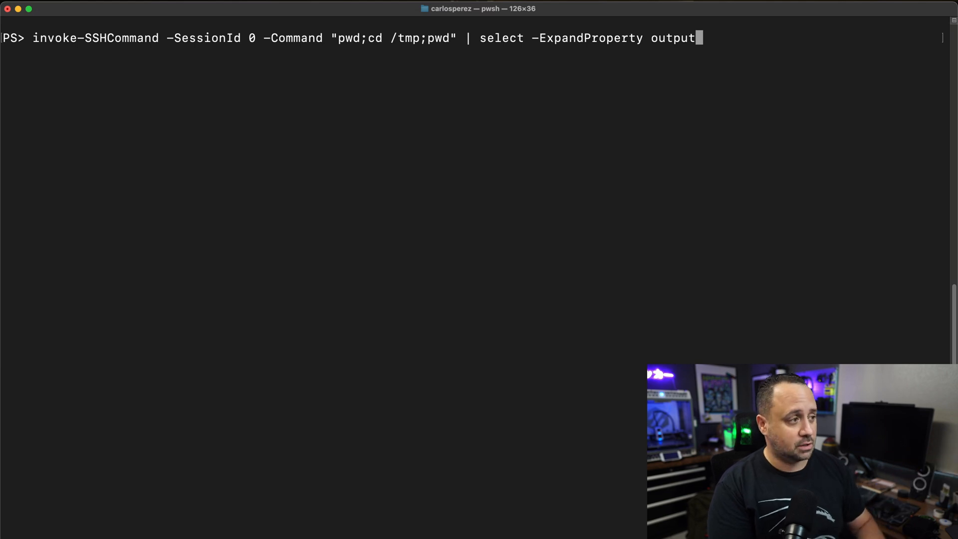
{"action": "key", "text": "Return"}
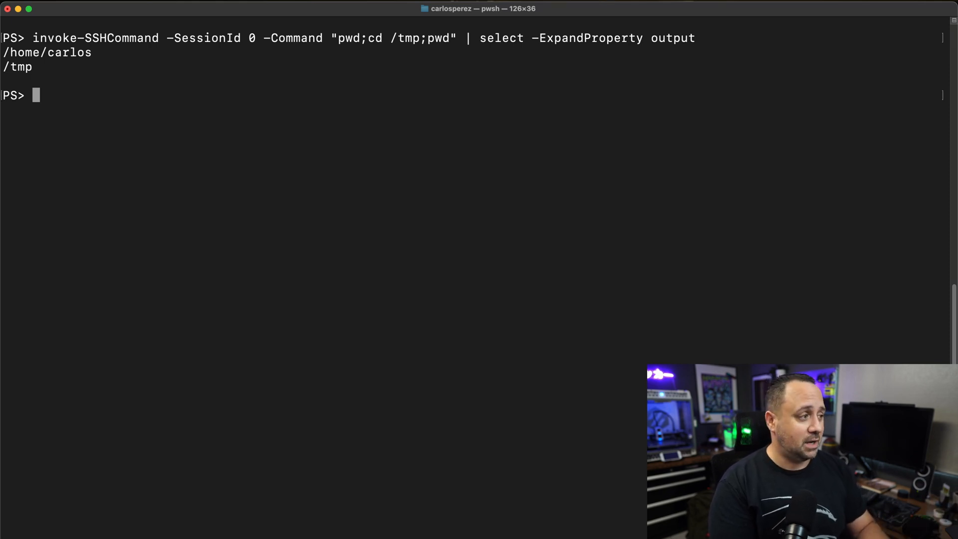
- Run a separate remote pwd on session 0, showing /home/carlos again
{"action": "type", "text": "invoke-SSHCommand -SessionId 0 -Command"}
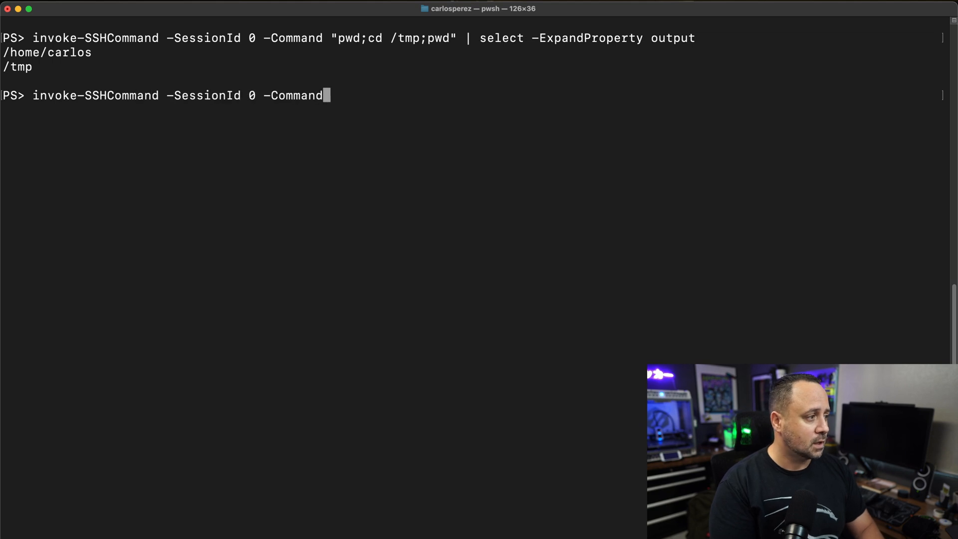
{"action": "type", "text": "\"pwd\""}
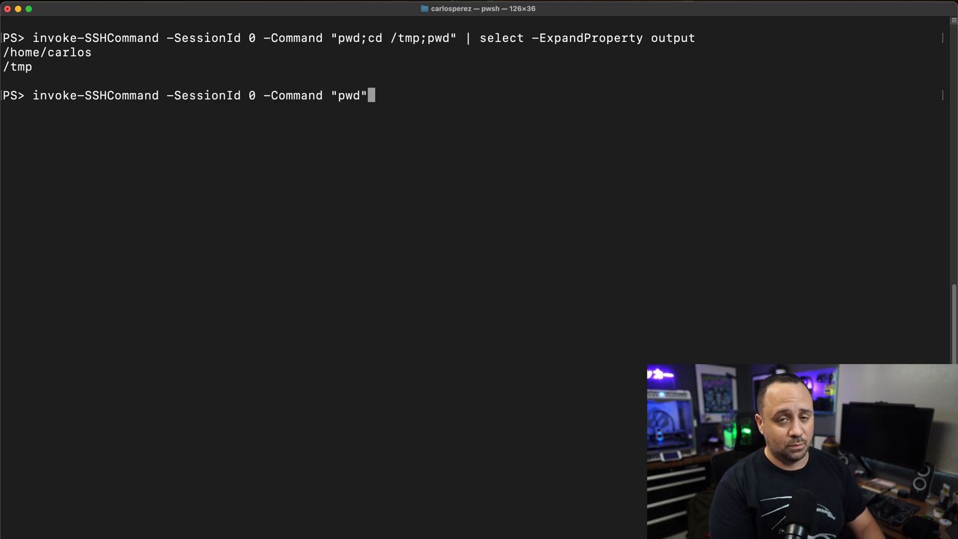
{"action": "key", "text": "Return"}
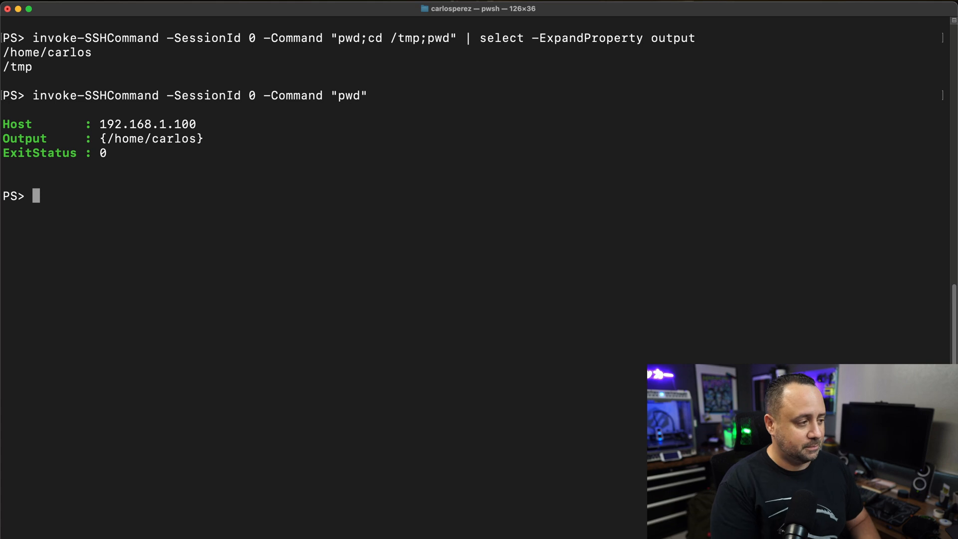
- Create $streamshell with New-SSHShellStream on session 0
{"action": "type", "text": "$streamshell = New-SSHShellStream -Se"}
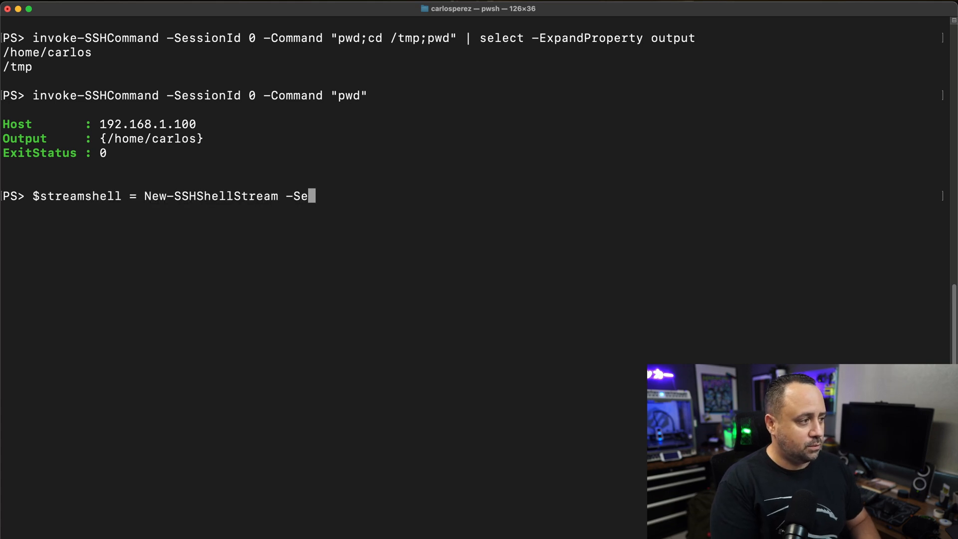
{"action": "type", "text": "ssionId 0"}
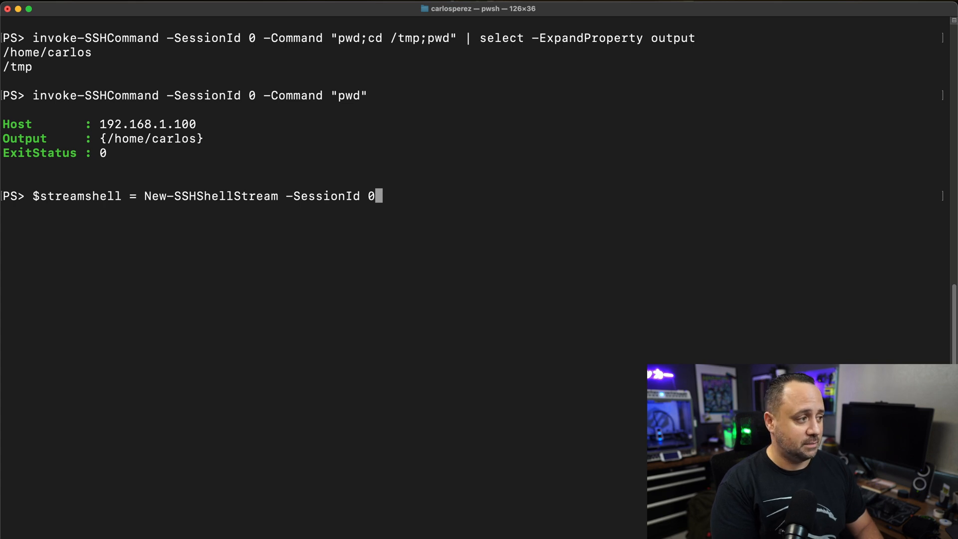
{"action": "key", "text": "Return"}
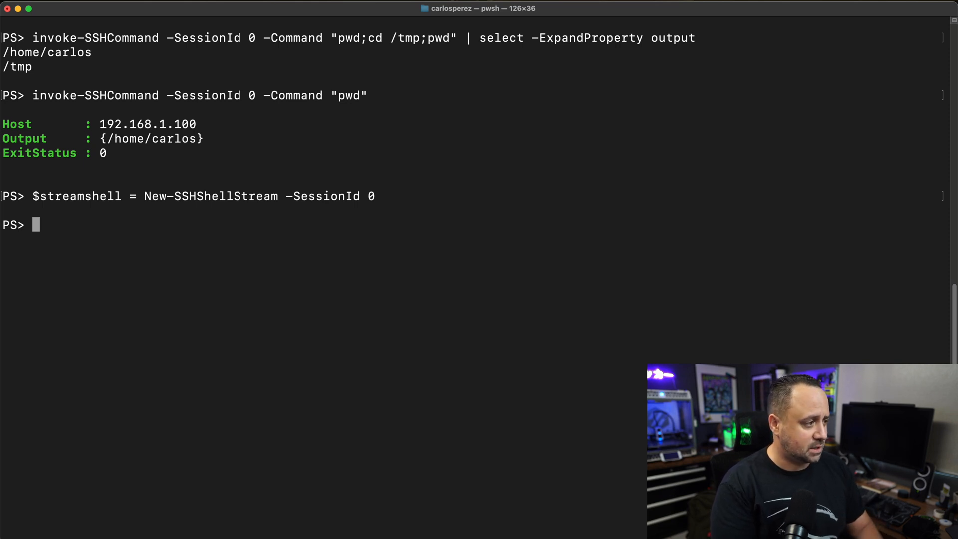
- List $streamshell's members with Get-Member and review Read and Write methods
{"action": "type", "text": "Get-Member -InputObject $str"}
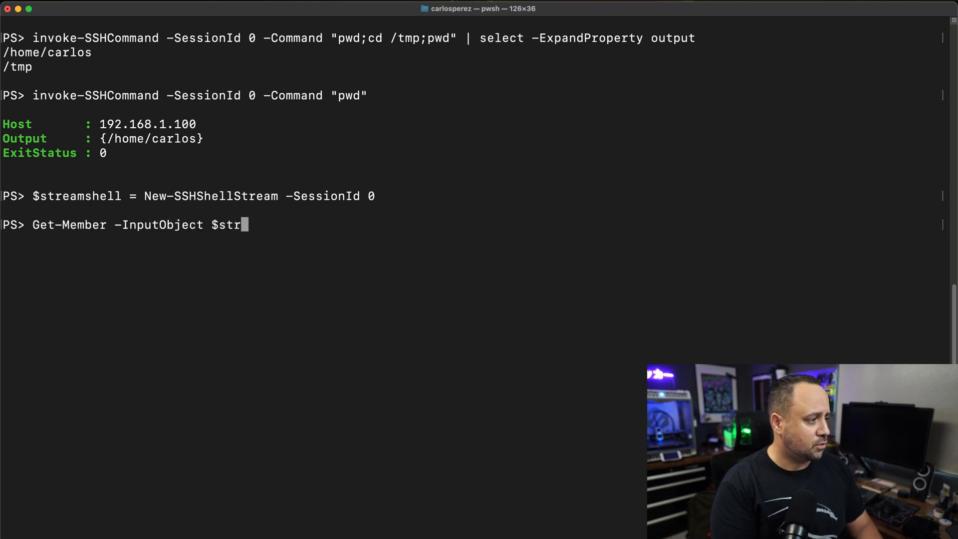
{"action": "type", "text": "eamshell"}
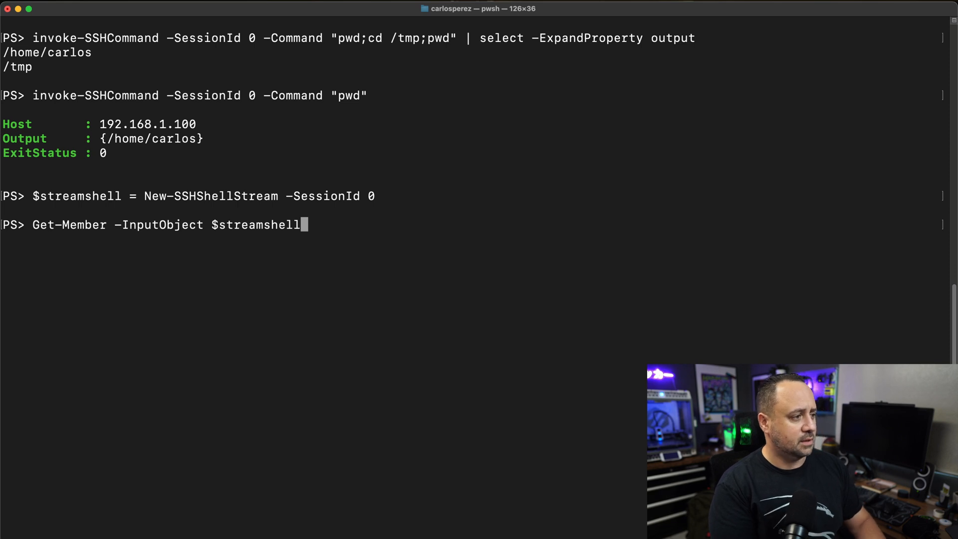
{"action": "key", "text": "Return"}
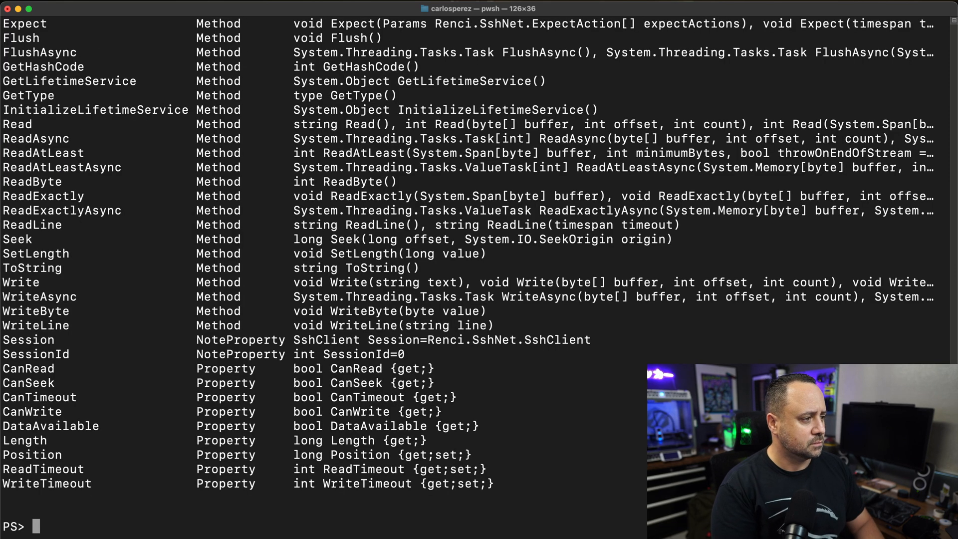
{"action": "scroll", "scroll_direction": "up", "scroll_amount": 3}
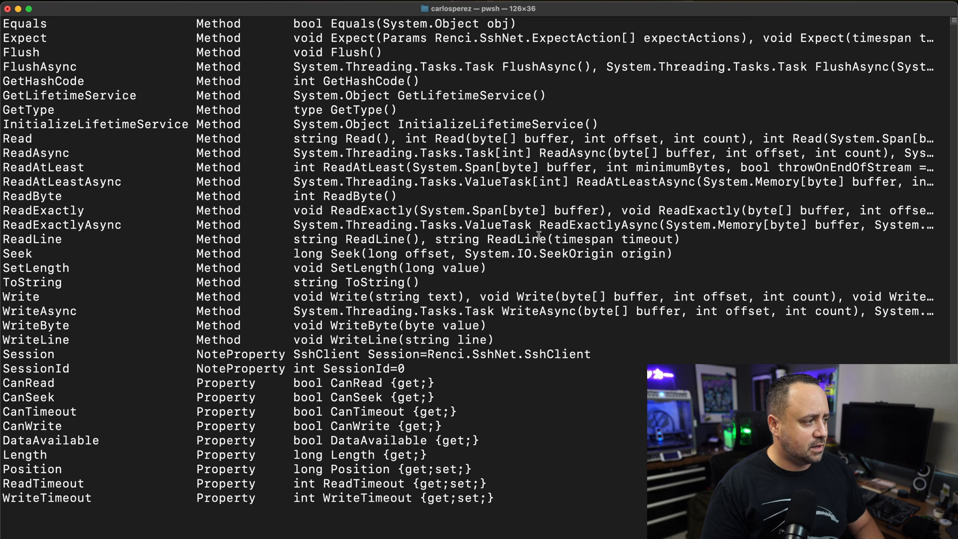
{"action": "scroll", "scroll_direction": "up", "scroll_amount": 3}
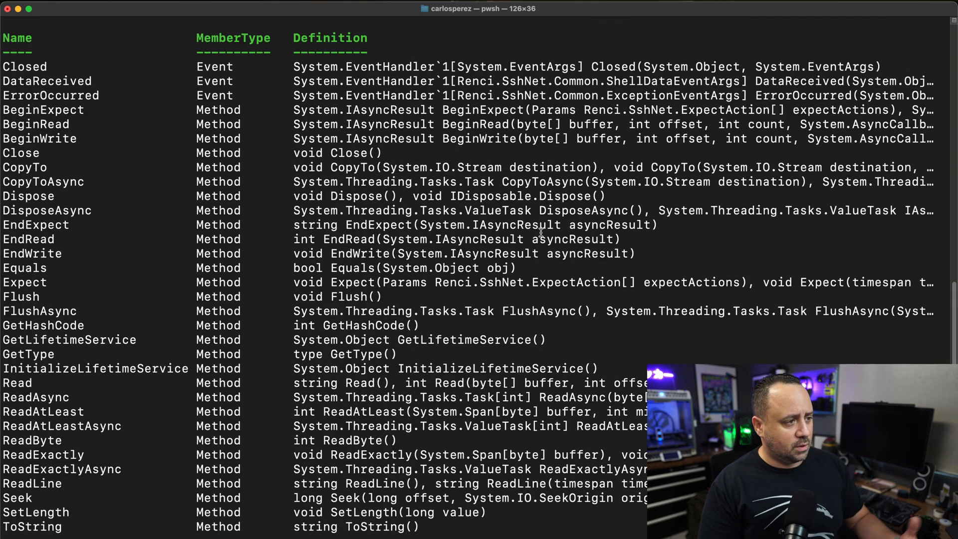
{"action": "scroll", "scroll_direction": "down", "scroll_amount": 3}
{"action": "type", "text": "$streamshe"}
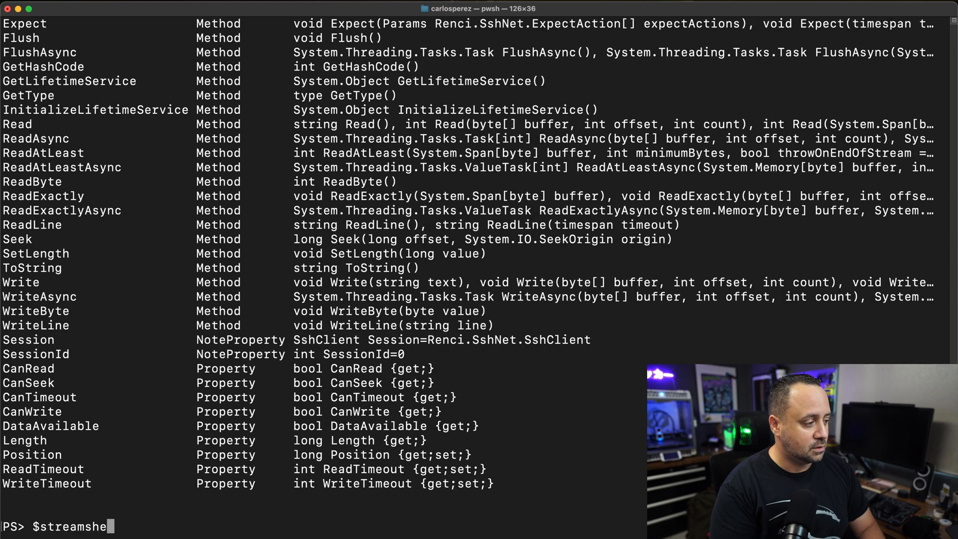
{"action": "type", "text": "ll.read()"}
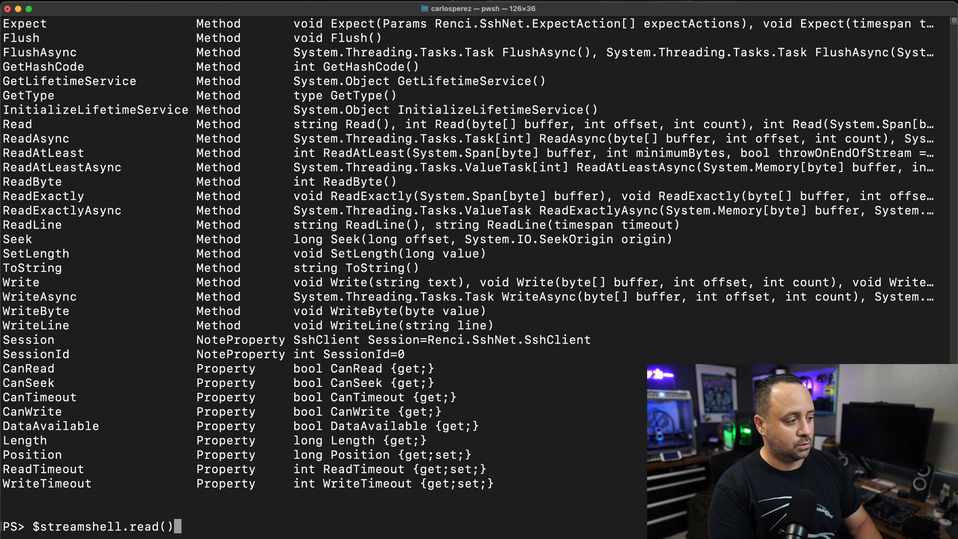
- Read the stream's login banner, then write "ip address `n" to the shell stream
{"action": "key", "text": "Return"}
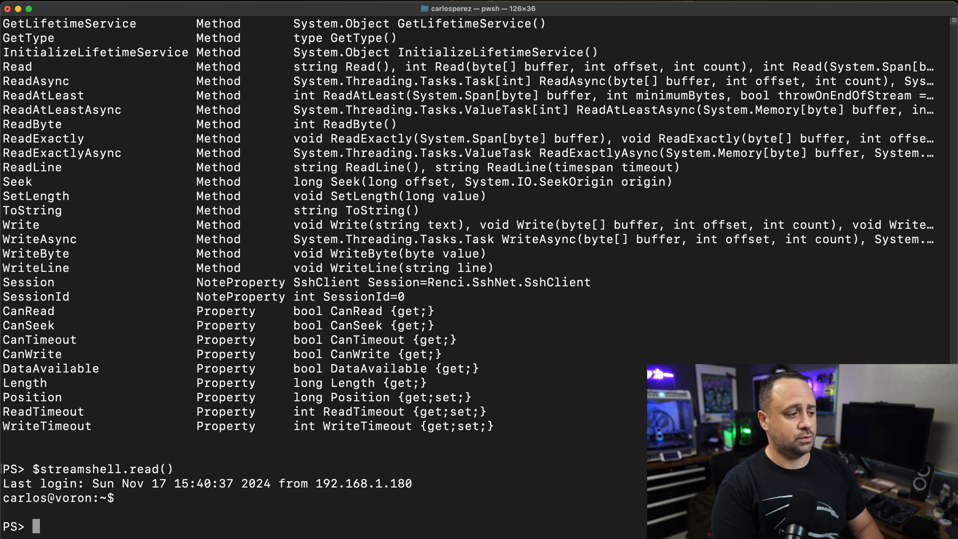
{"action": "type", "text": "$streamshell.write(\"ip addr"}
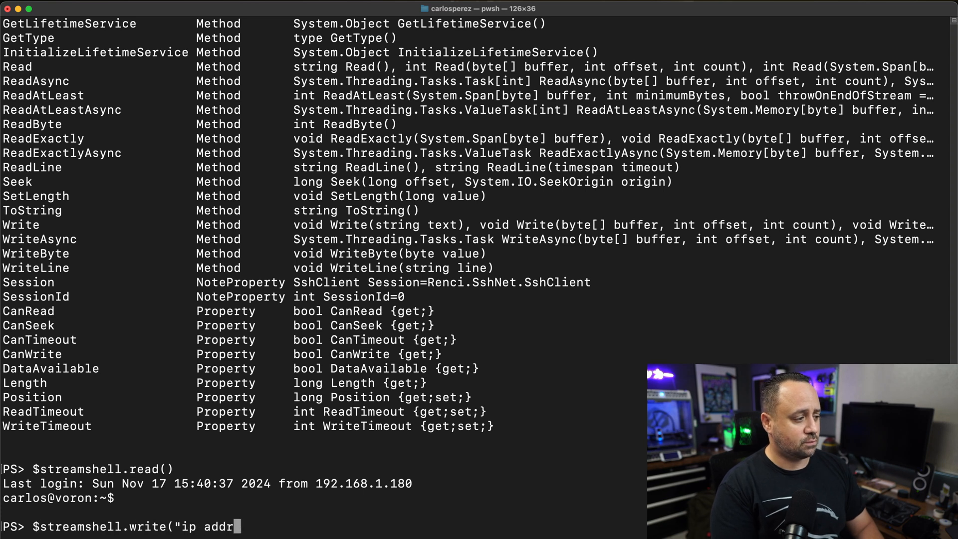
{"action": "type", "text": "ess `n\")"}
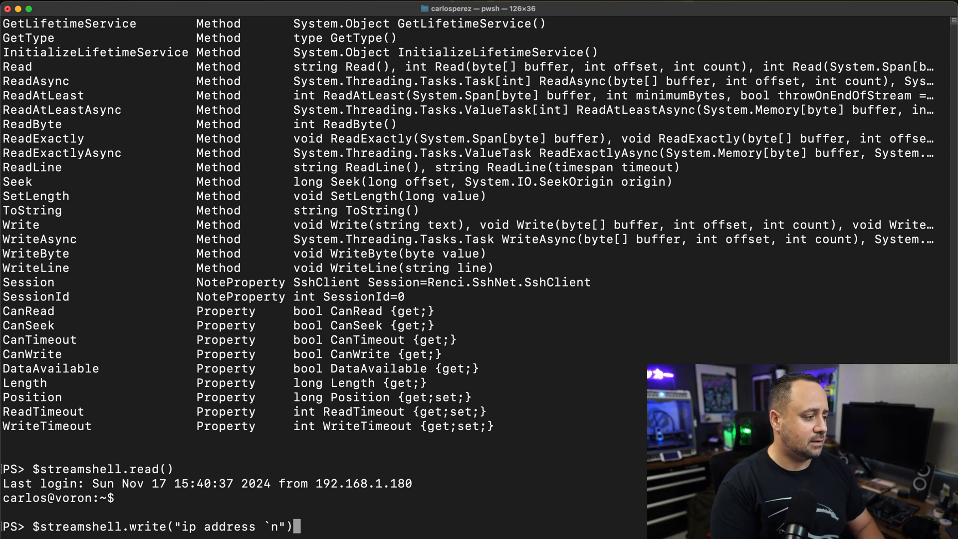
{"action": "key", "text": "Return"}
{"action": "type", "text": "$streamshell.read("}
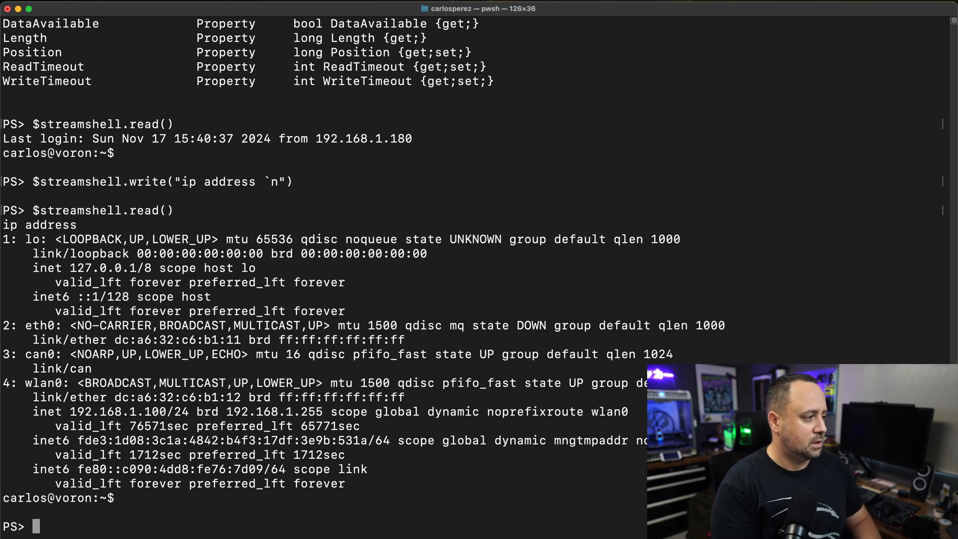
{"action": "type", "text": "help Invoke-SSHStreamShellCommand"}
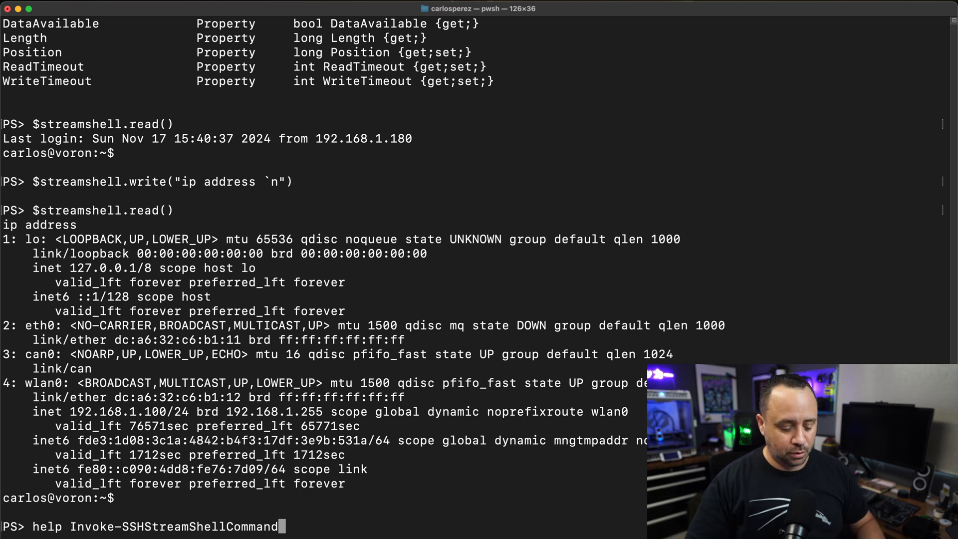
- Show and scroll through help for Invoke-SSHStreamShellCommand's parameters
{"action": "key", "text": "Return"}
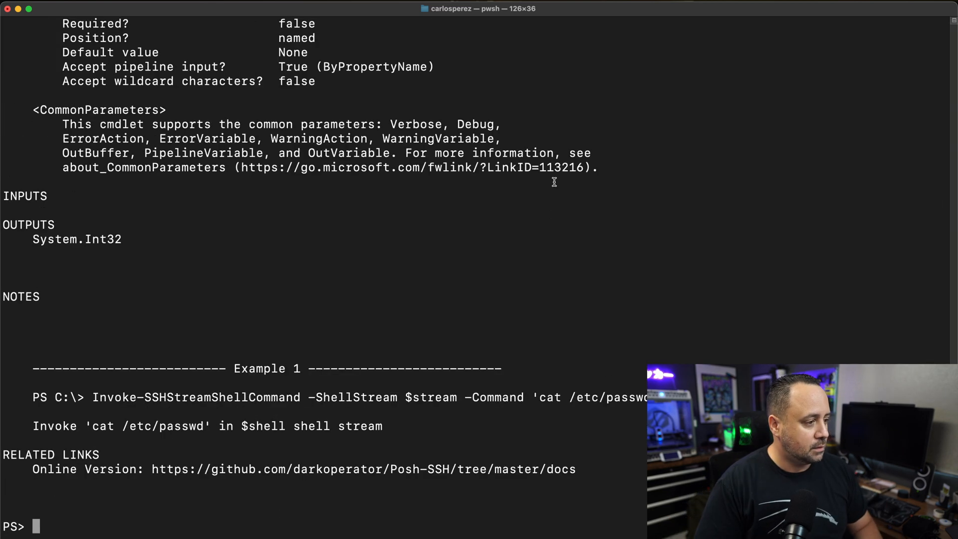
{"action": "scroll", "scroll_direction": "up", "scroll_amount": 3}
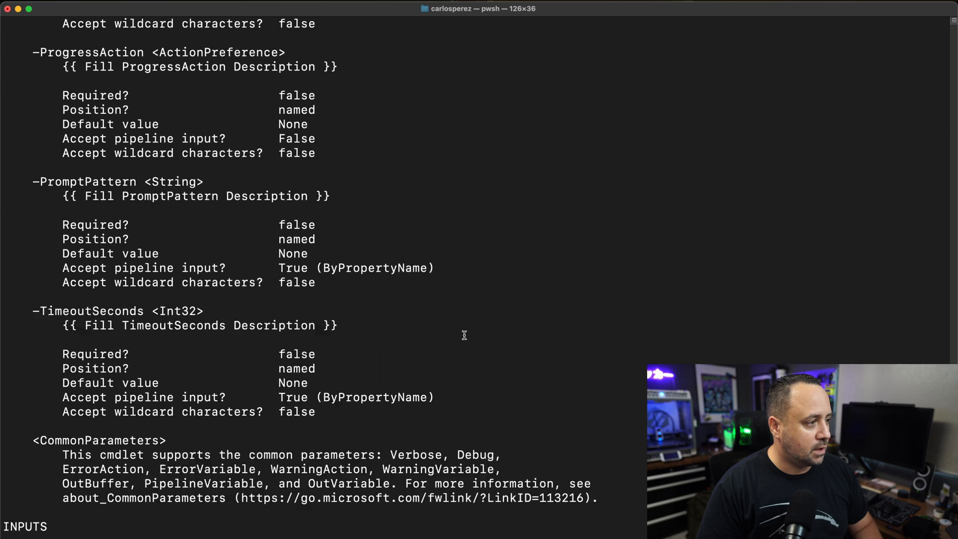
{"action": "scroll", "scroll_direction": "up", "scroll_amount": 3}
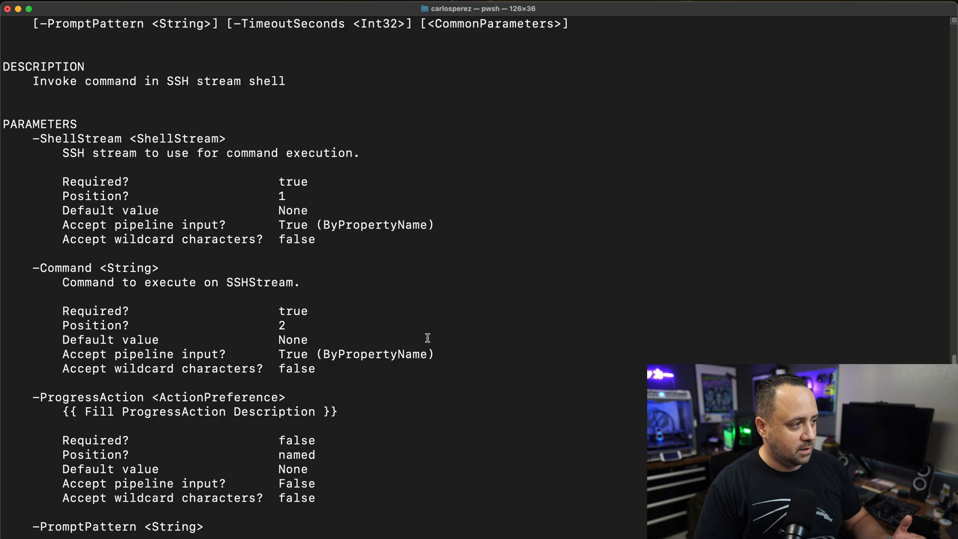
{"action": "mouse_move", "coordinate": [51, 177]}
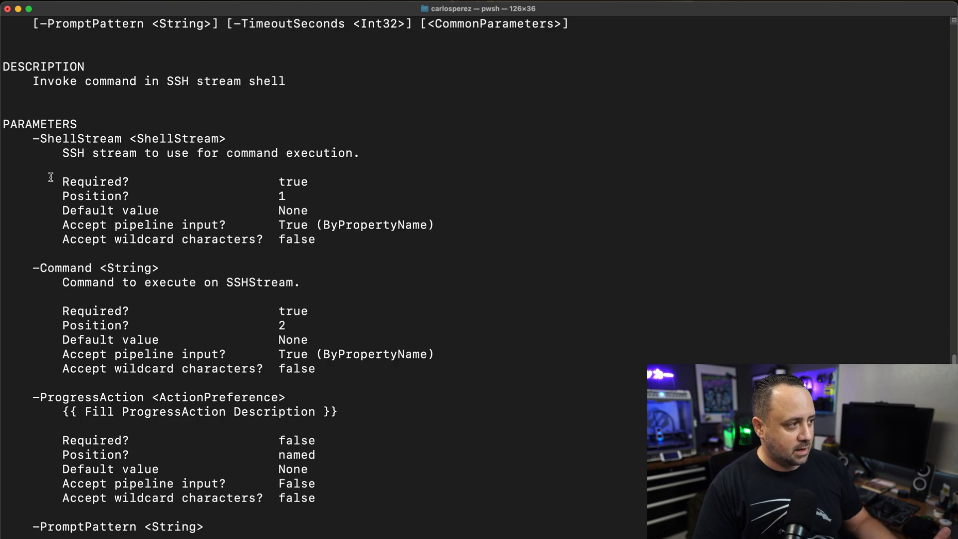
{"action": "scroll", "scroll_direction": "down", "scroll_amount": 3}
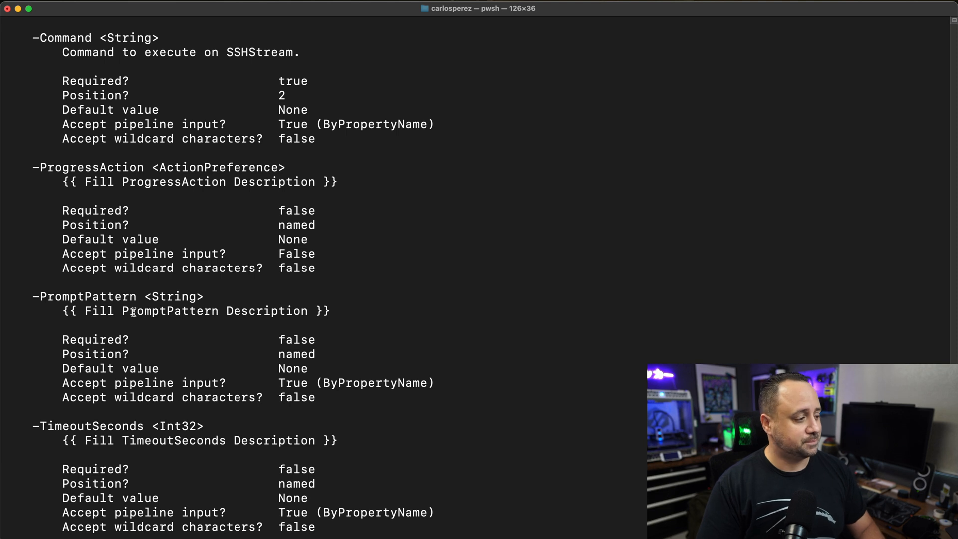
{"action": "scroll", "scroll_direction": "down", "scroll_amount": 3}
{"action": "type", "text": "Invoke-SSHStreamShellComm"}
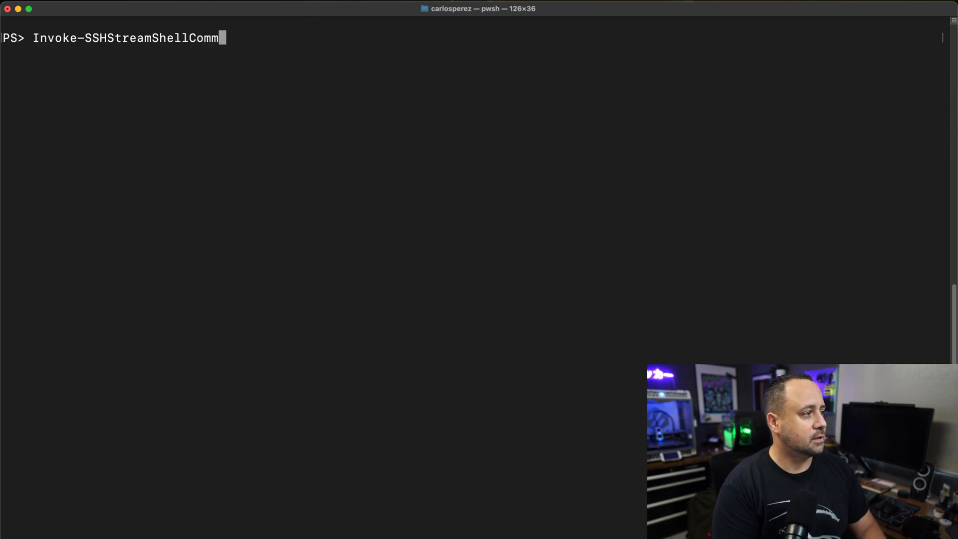
- Run ping 192.168.1.1 -c 15 remotely via Invoke-SSHStreamShellCommand on $streamshell
{"action": "type", "text": "and -ShellStream $streamshell -Command"}
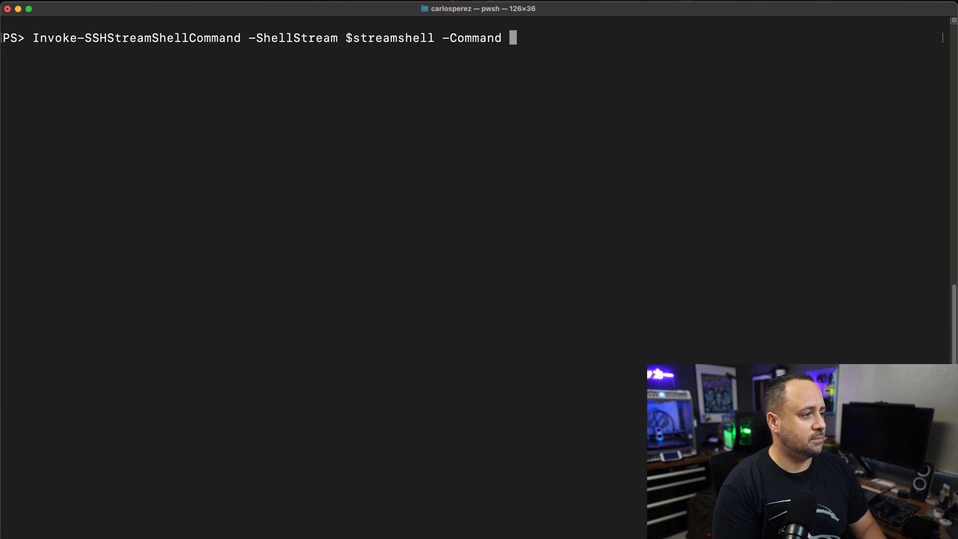
{"action": "type", "text": "\"ping 192.168.1.1 -c 15\""}
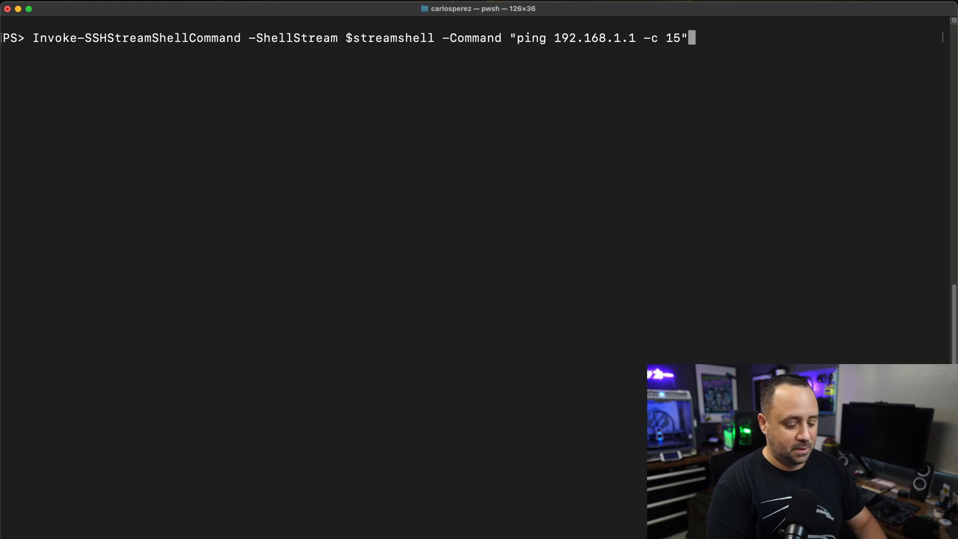
{"action": "key", "text": "Return"}
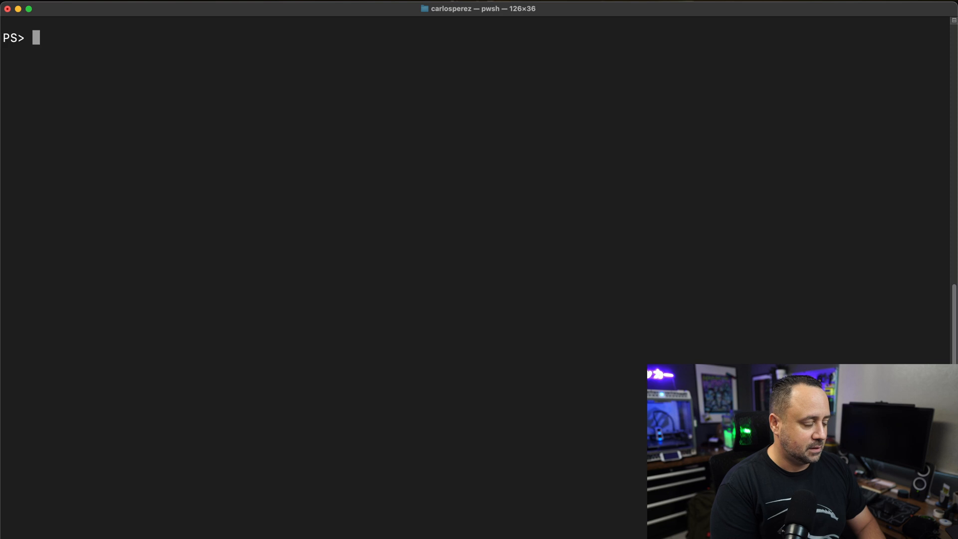
- Store a hidden password in $secure using Read-Host -AsSecureString
{"action": "type", "text": "$secure = Read-Host -AsSecure"}
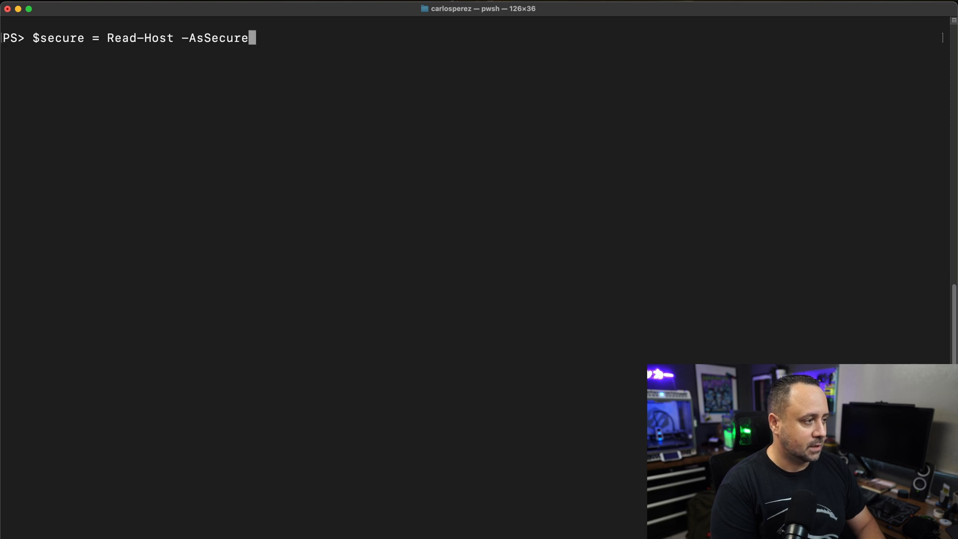
{"action": "type", "text": "String"}
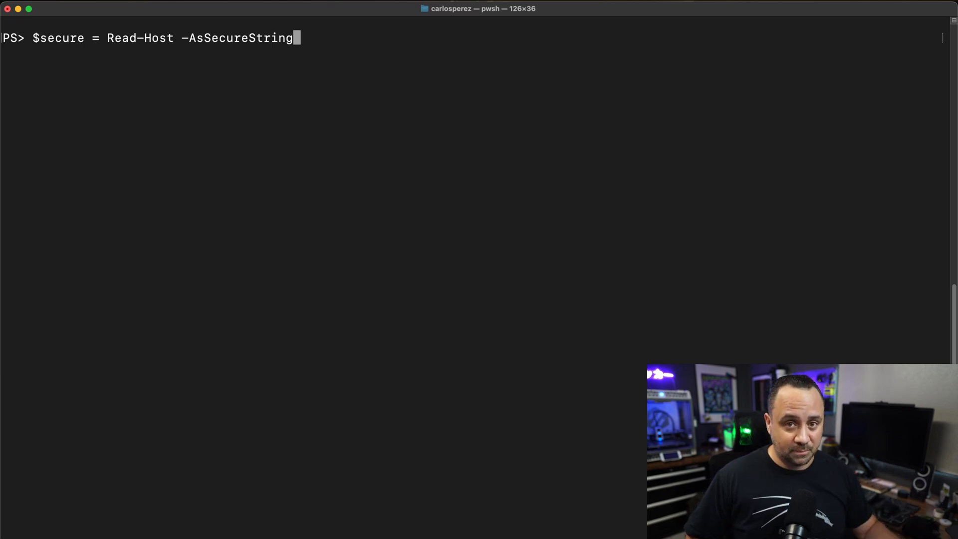
{"action": "mouse_move", "coordinate": [617, 313]}
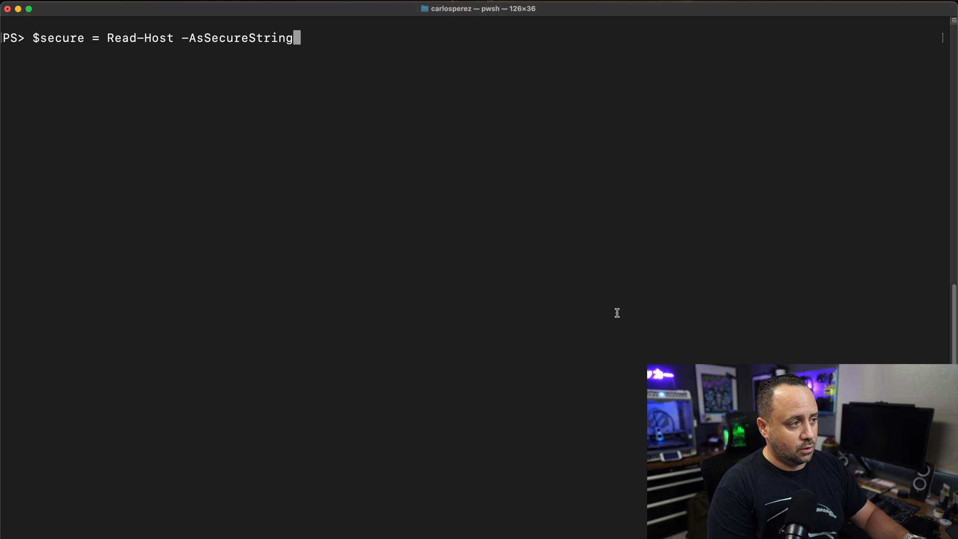
{"action": "key", "text": "Return"}
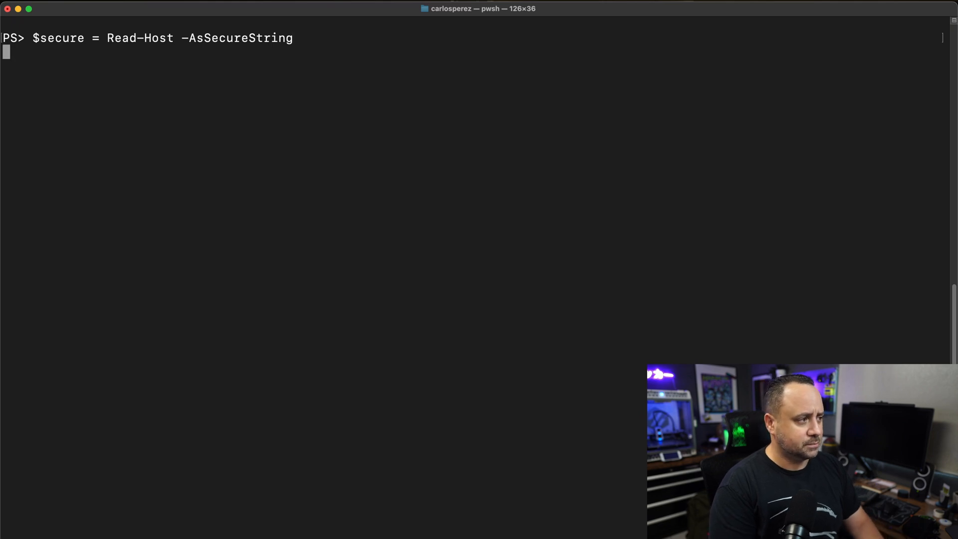
{"action": "type", "text": "*"}
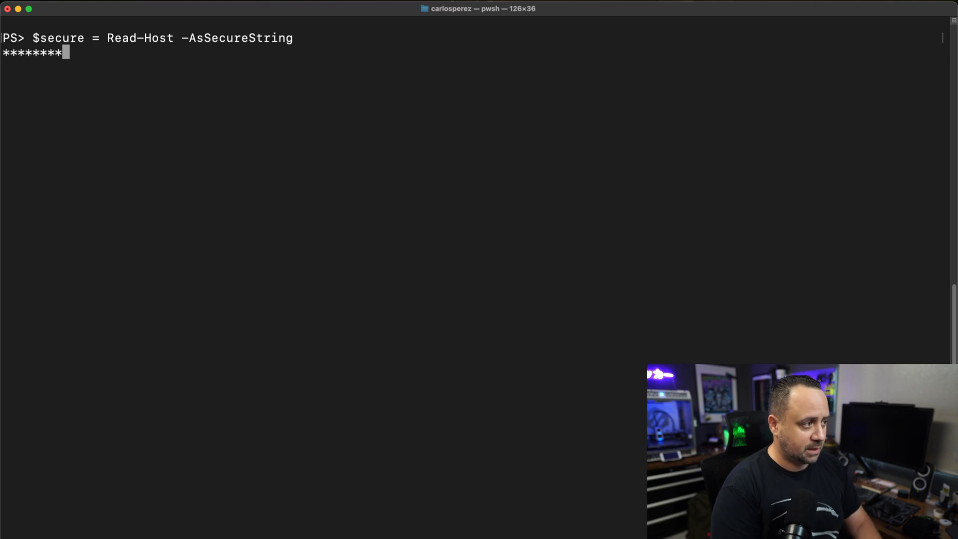
{"action": "key", "text": "Return"}
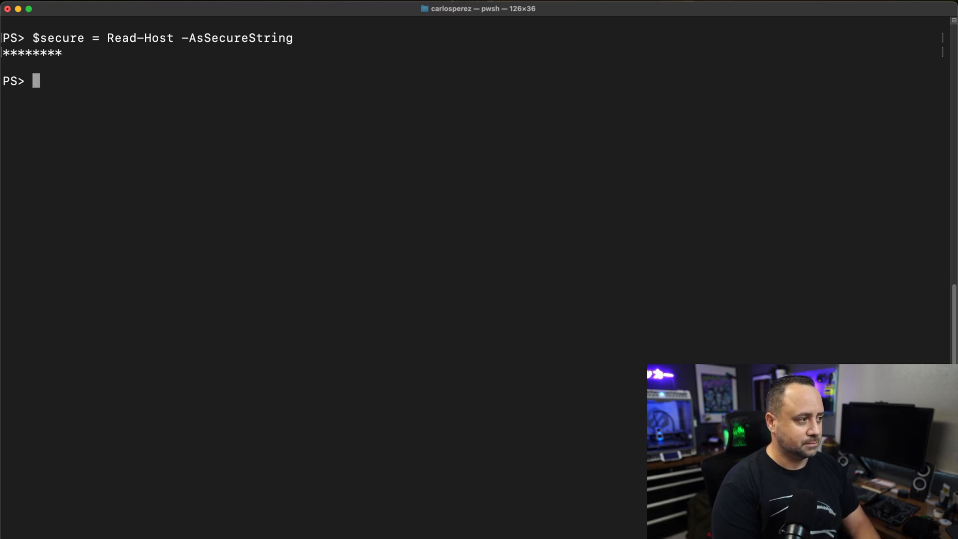
- Elevate the shell stream to root via sudo su - with $secure and a sudo password ExpectRegex, returning True
{"action": "type", "text": "Invoke-SSHStreamExpectSecureAction -"}
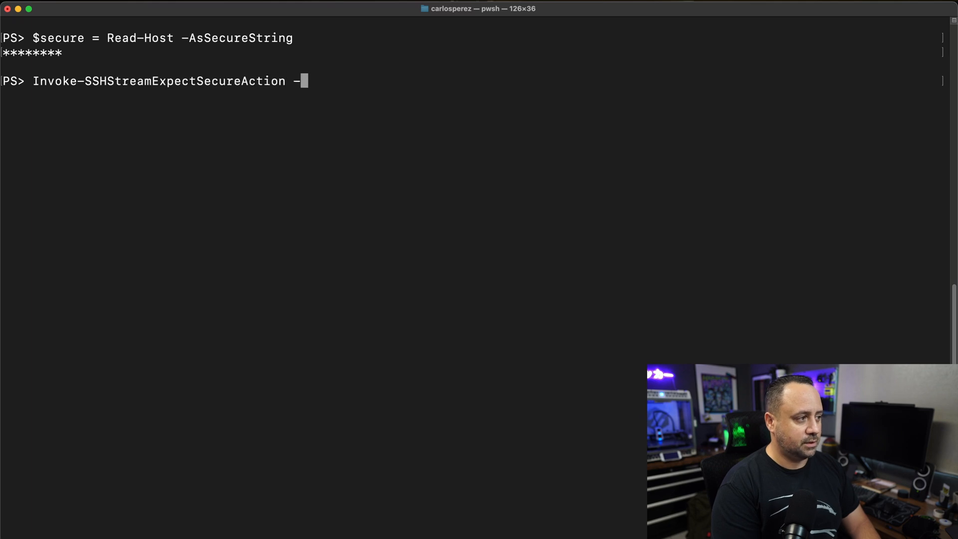
{"action": "type", "text": "ShellStream $streamshell -Command \"sud"}
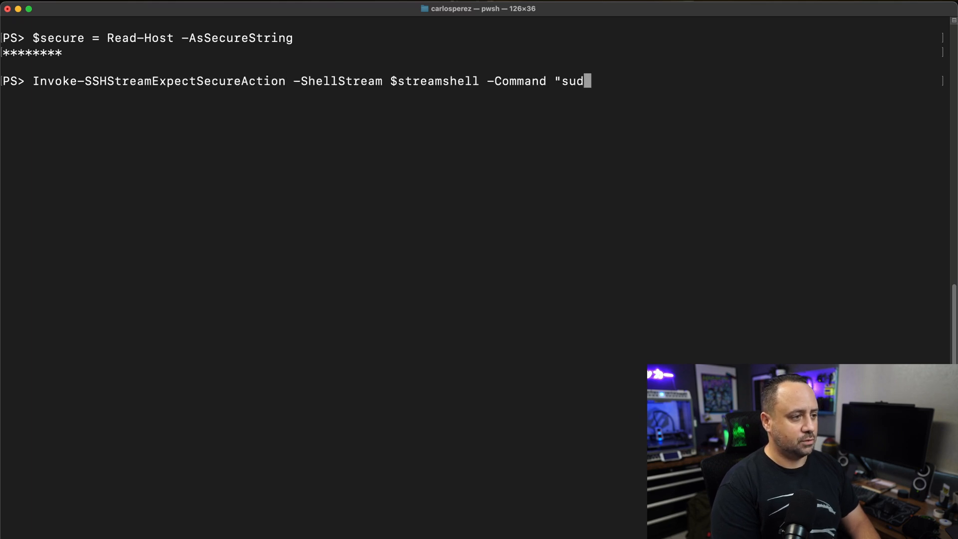
{"action": "type", "text": "o su -\" -SecureAction $secure -ExpectRe"}
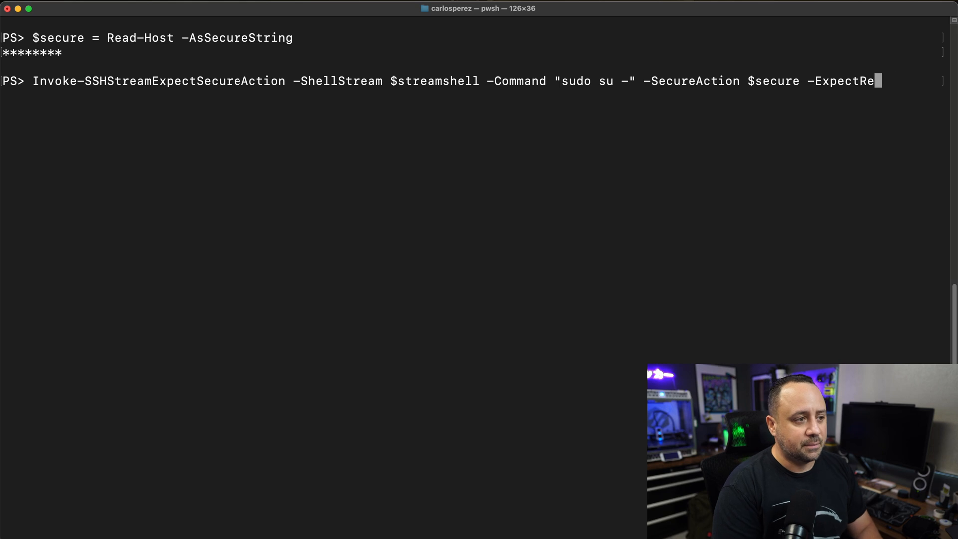
{"action": "type", "text": "gex '\\[sudo\\]\\s*password\\s*for\\s*\\w+:'"}
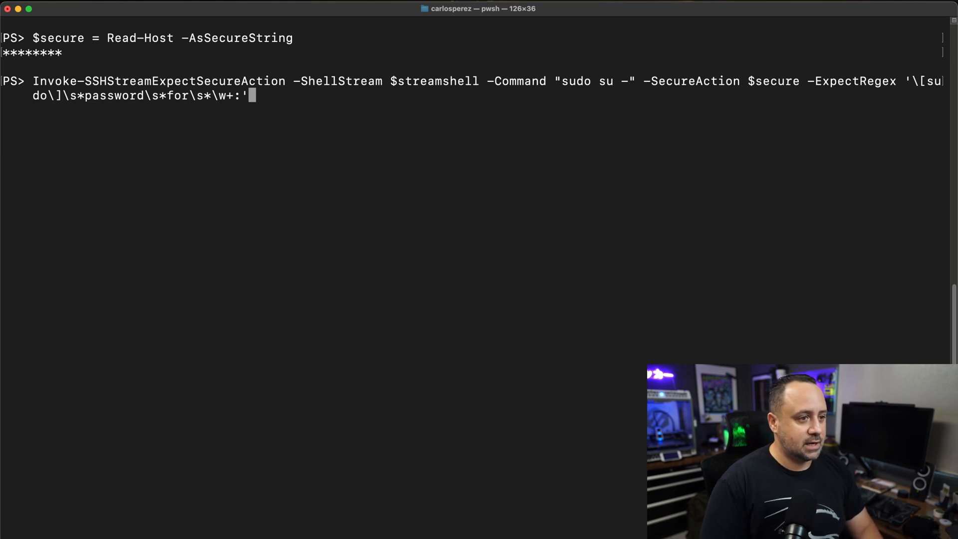
{"action": "mouse_move", "coordinate": [122, 103]}
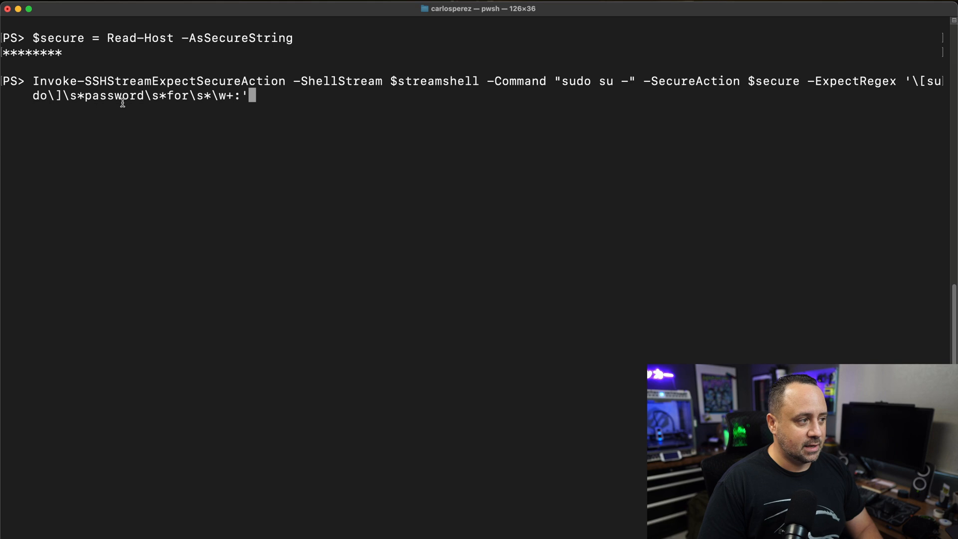
{"action": "mouse_move", "coordinate": [230, 102]}
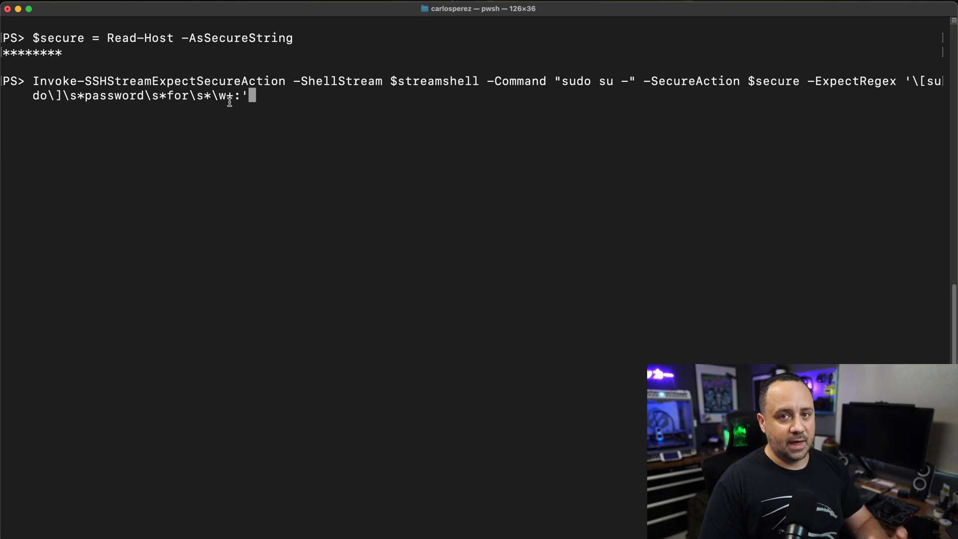
{"action": "mouse_move", "coordinate": [276, 139]}
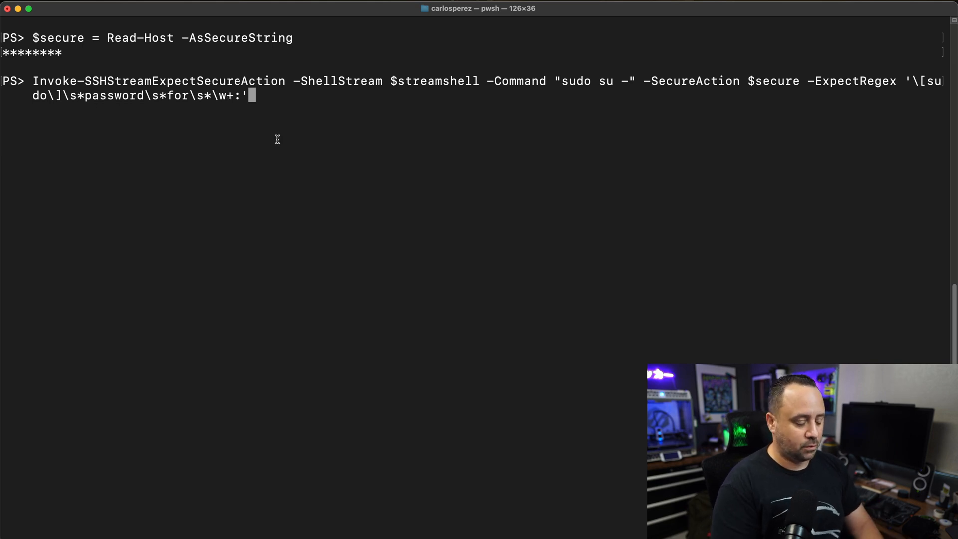
{"action": "key", "text": "Return"}
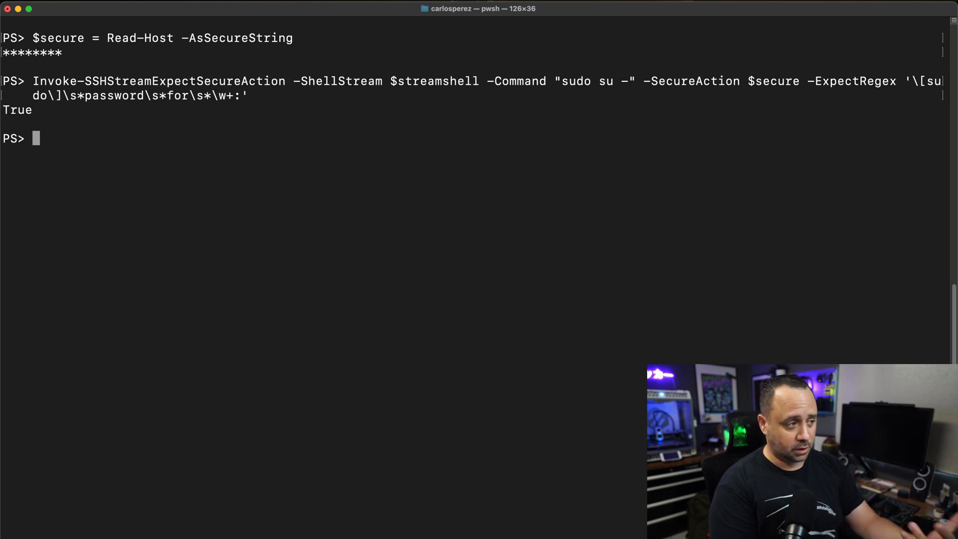
- Begin reading the stream output with $streamshell.Read
{"action": "type", "text": "$streamshell.Read"}
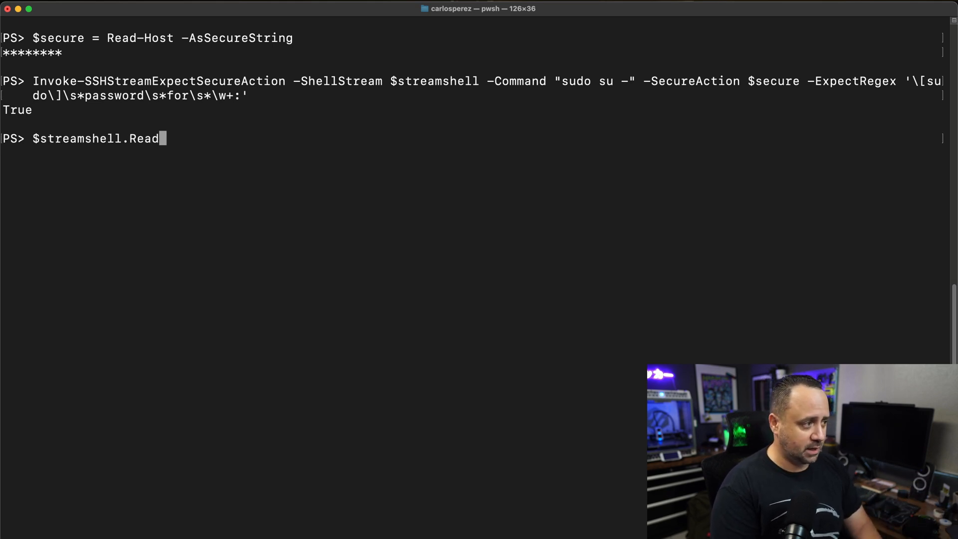